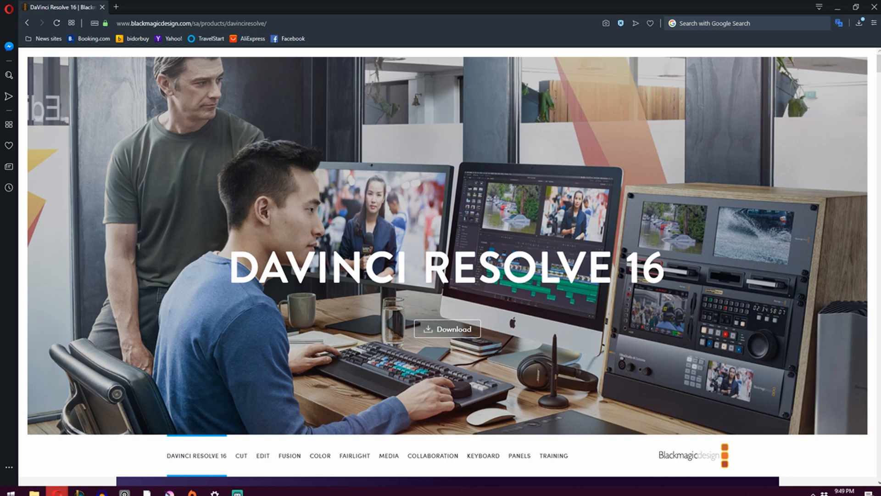
mouse_move(434, 294)
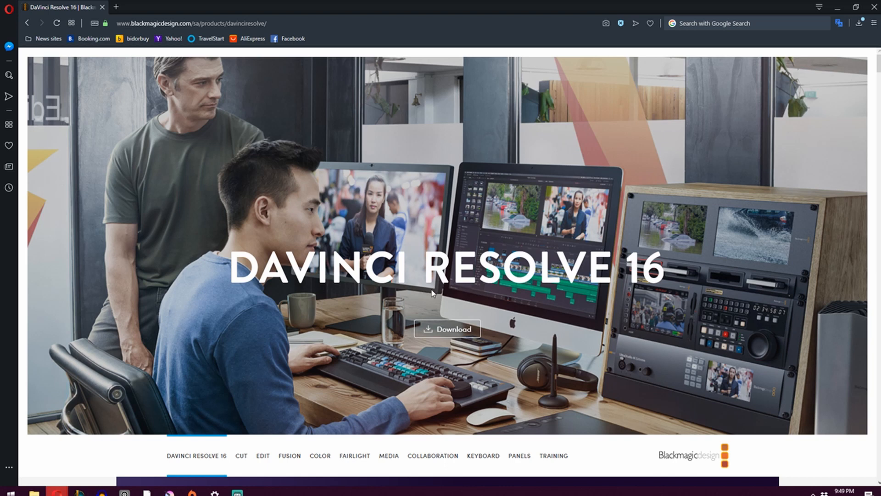
mouse_move(590, 460)
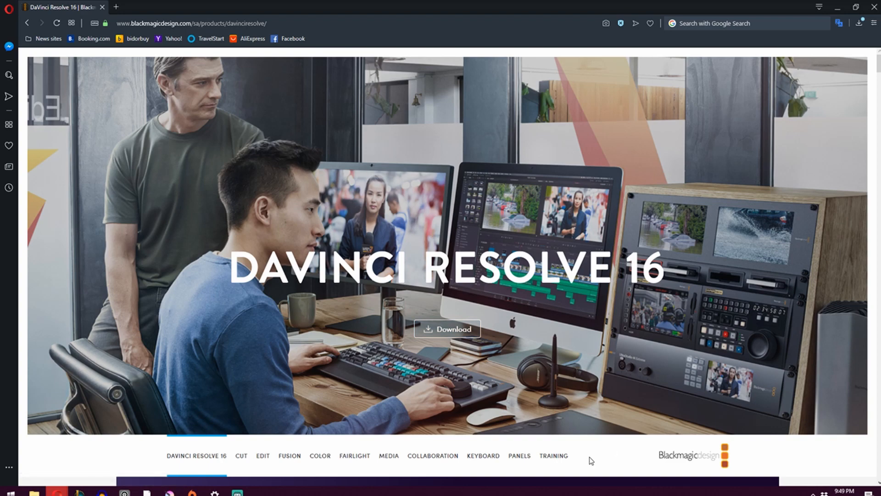
- Bring up the DaVinci Resolve 16 download options from its product page
click(447, 329)
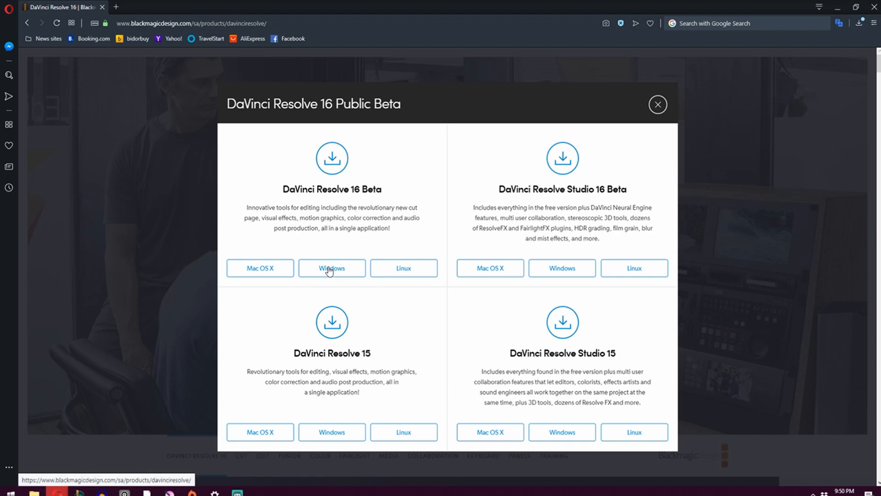
mouse_move(329, 271)
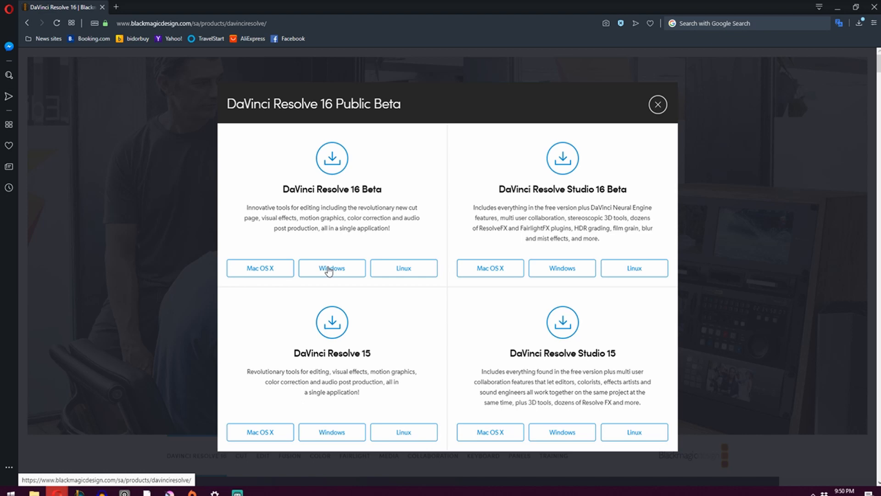
mouse_move(333, 327)
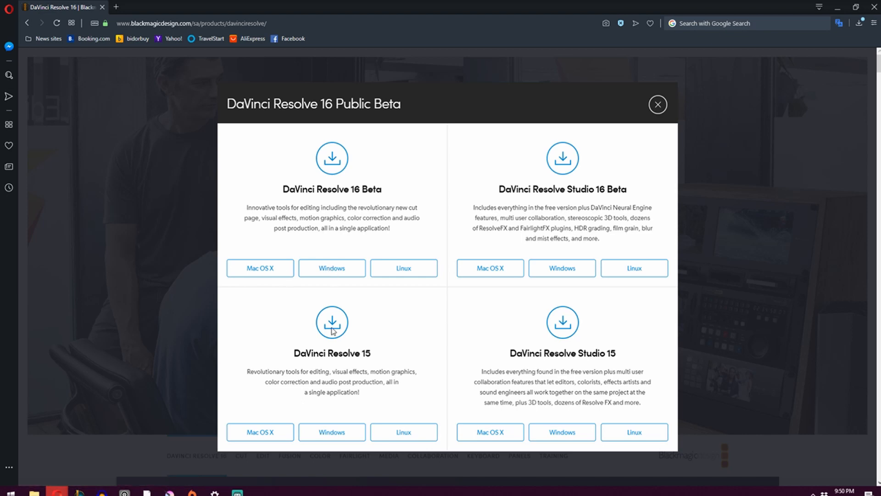
mouse_move(336, 353)
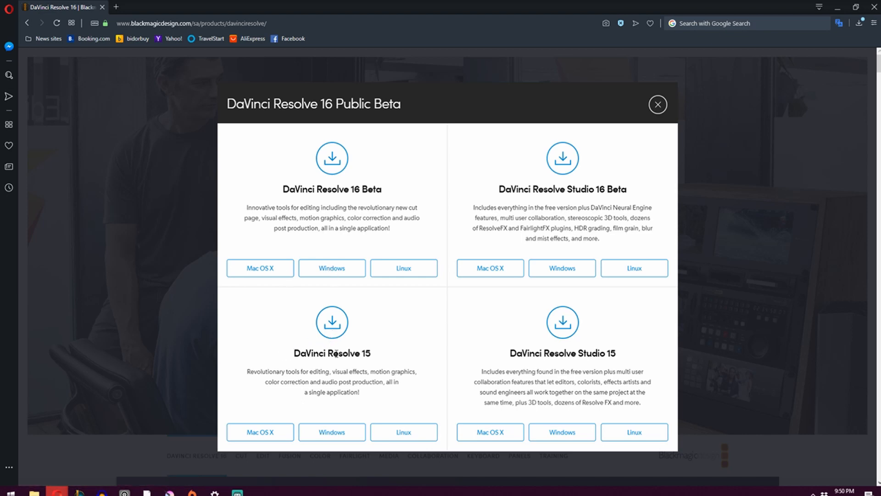
mouse_move(323, 320)
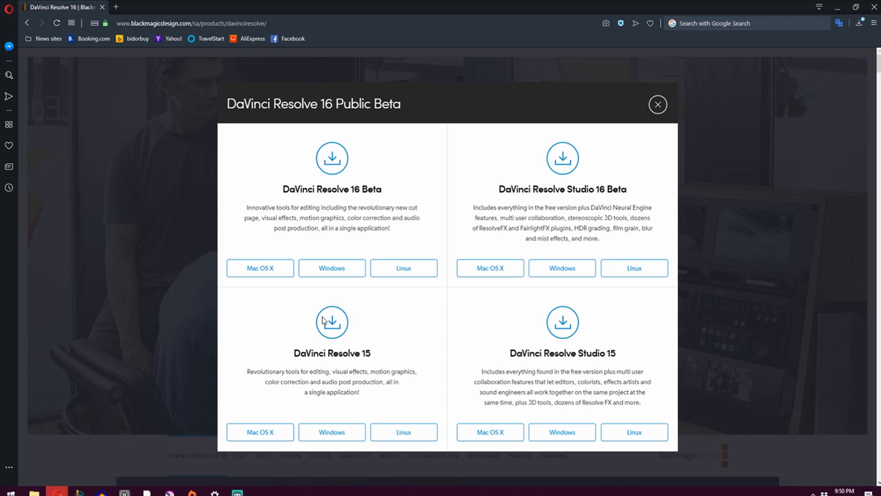
mouse_move(292, 172)
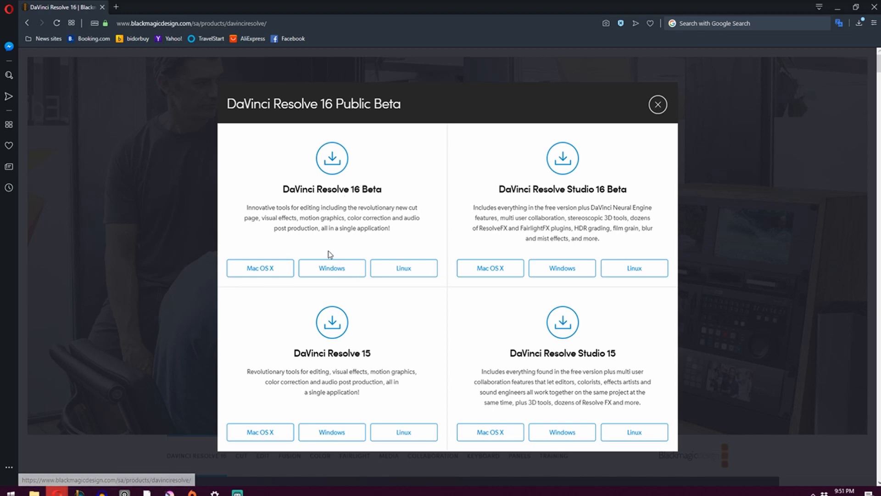
- Choose the Windows download of DaVinci Resolve 16 Beta to reach the registration form
click(331, 268)
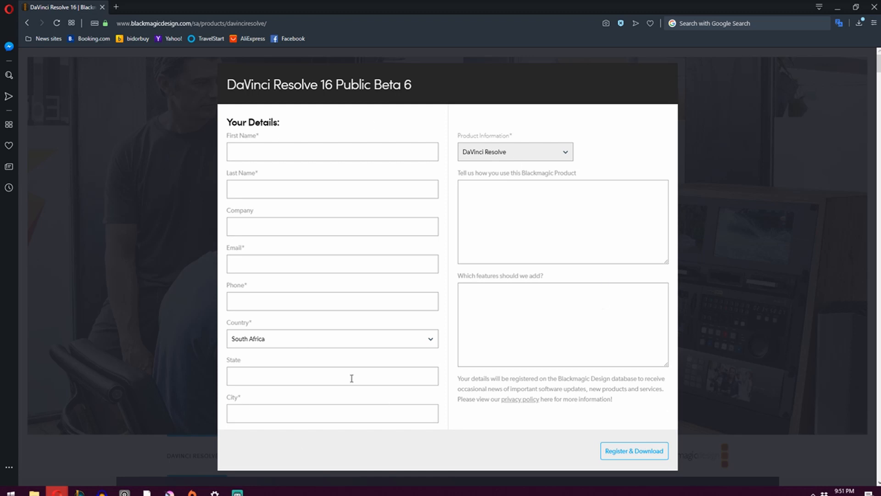
mouse_move(374, 384)
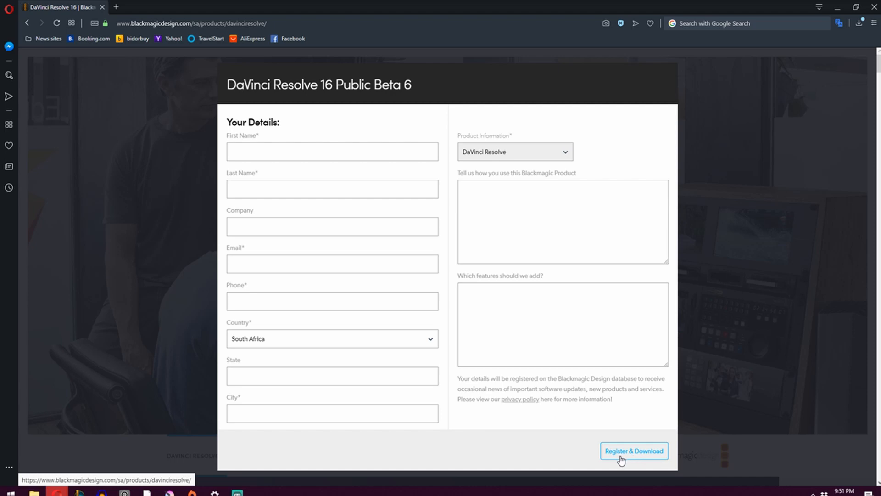
- Register and start downloading the Resolve 16.0b6 Windows archive
click(633, 450)
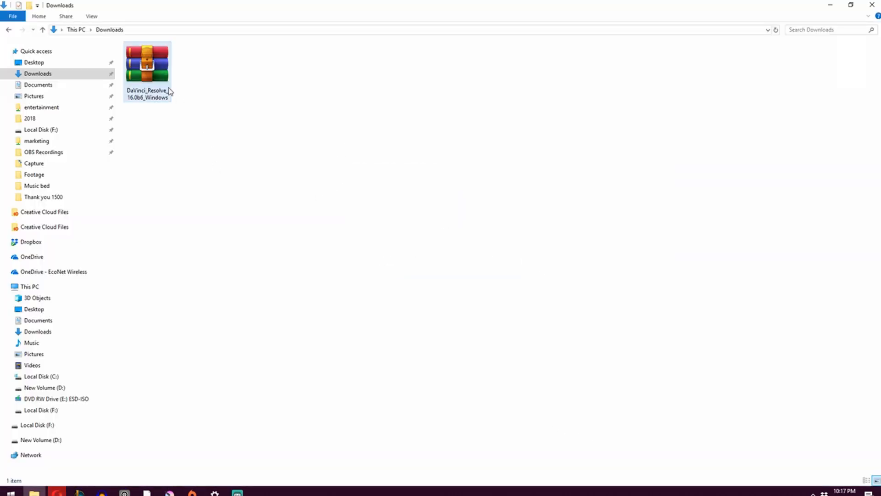
- Extract the downloaded archive and run the DaVinci_Resolve_16.0b6_Windows installer
right_click(147, 61)
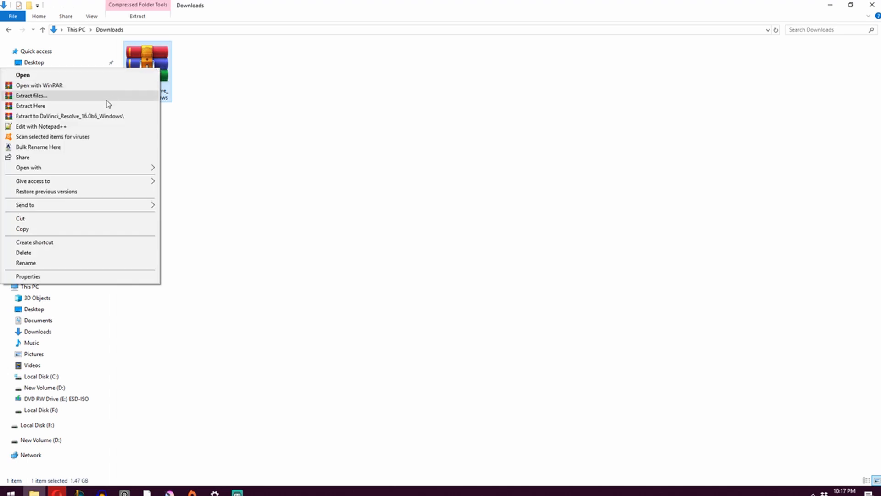
click(31, 106)
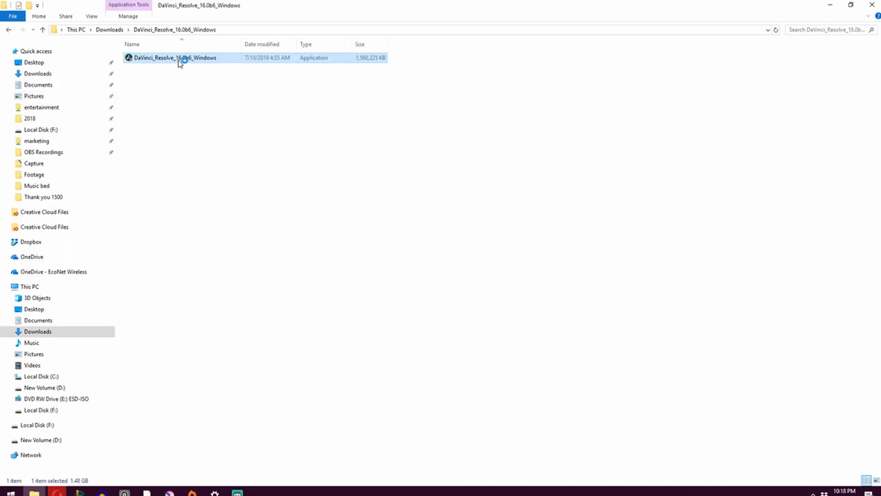
double_click(175, 57)
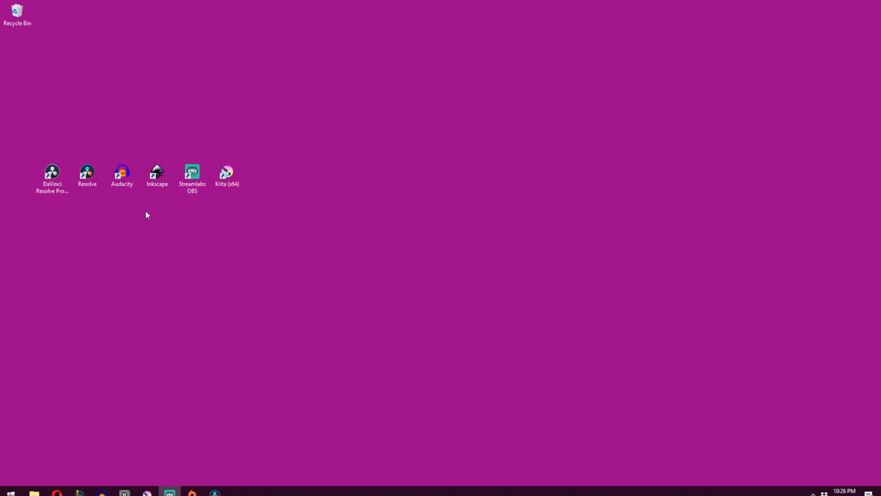
mouse_move(84, 198)
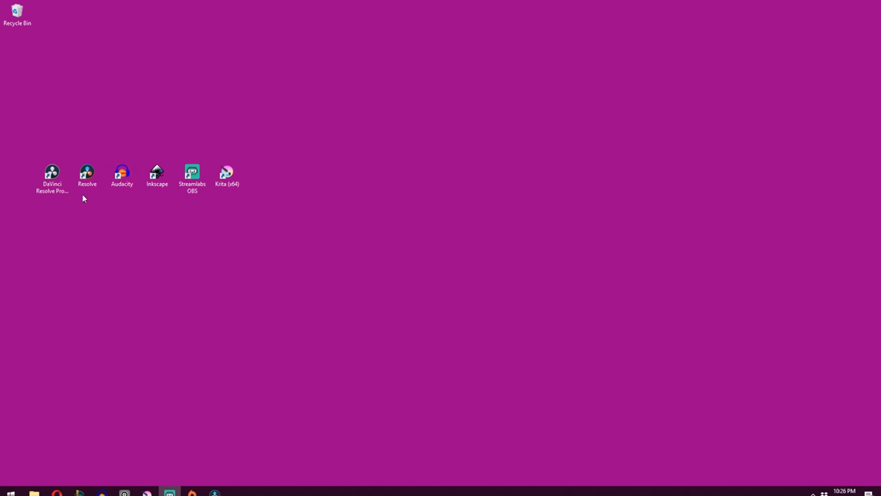
click(86, 174)
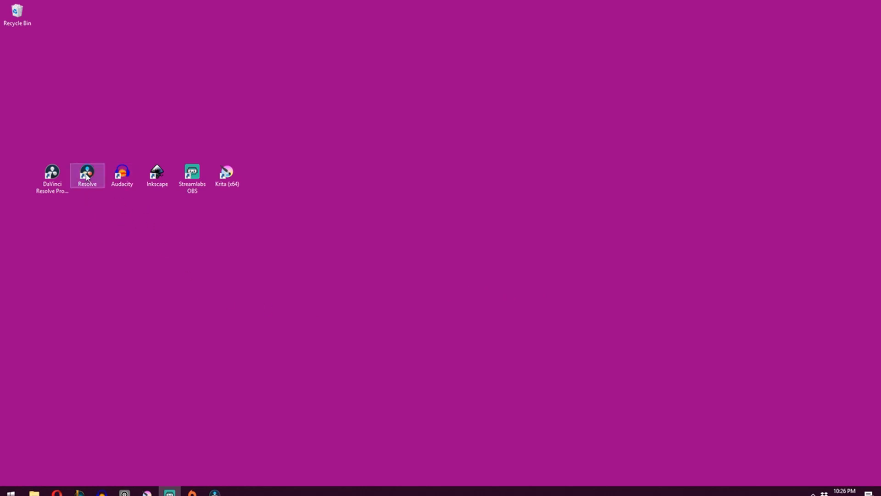
- Launch Resolve and create and enter a project folder named Test in the Project Manager
double_click(86, 174)
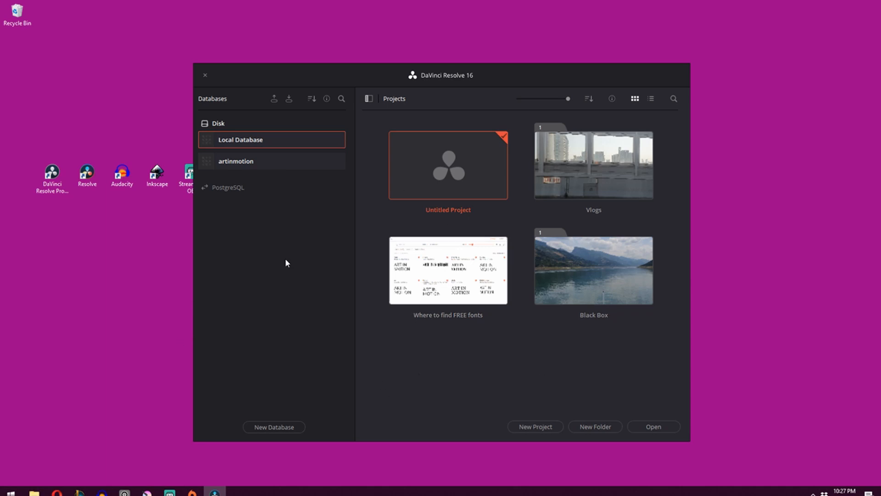
mouse_move(386, 333)
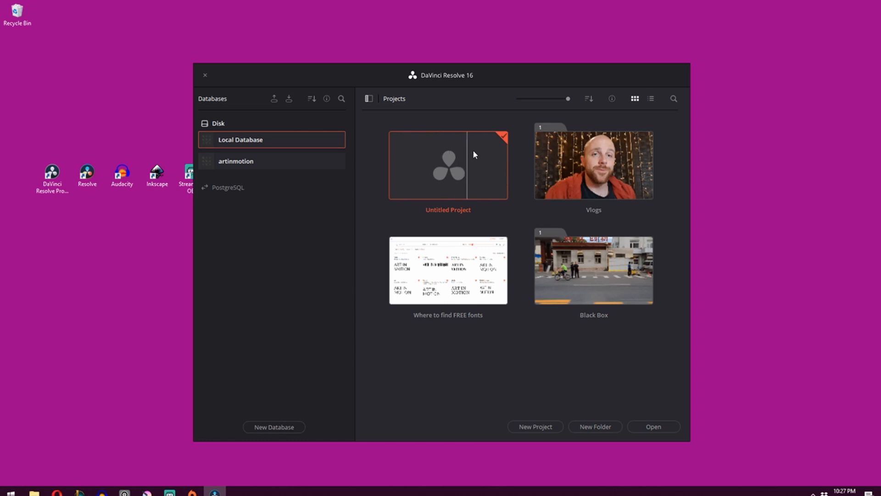
mouse_move(476, 157)
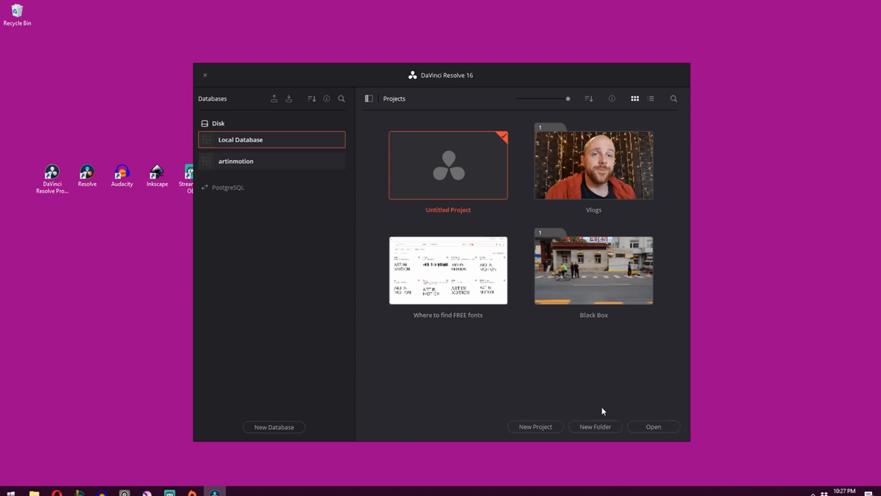
mouse_move(595, 427)
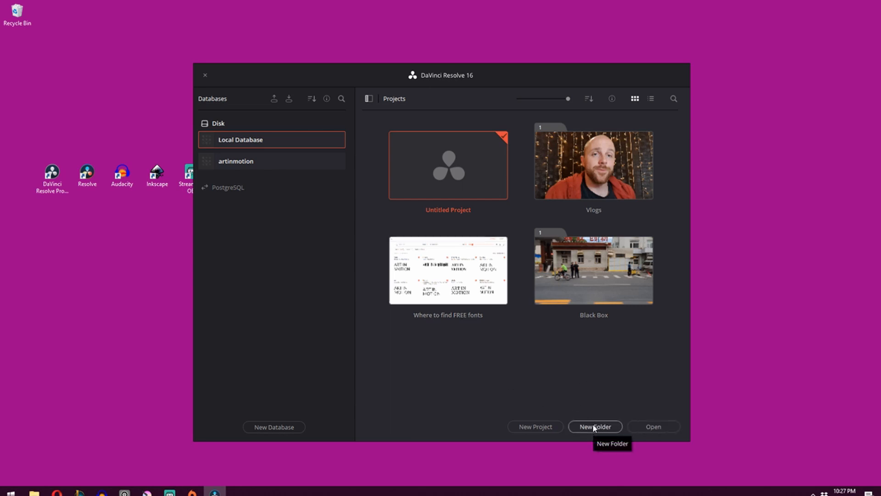
click(595, 427)
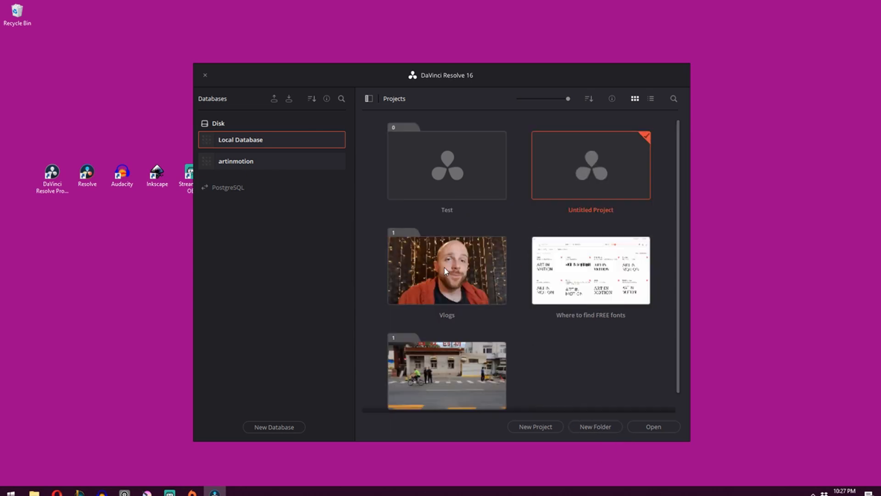
click(448, 164)
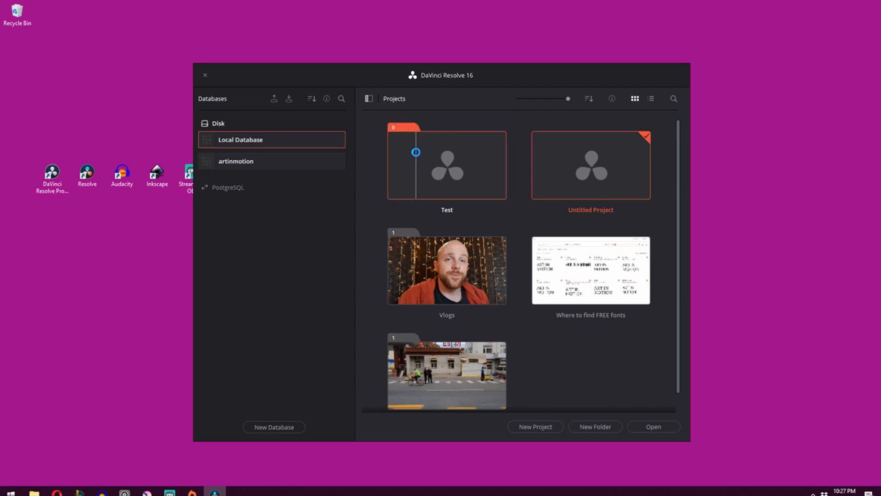
double_click(446, 165)
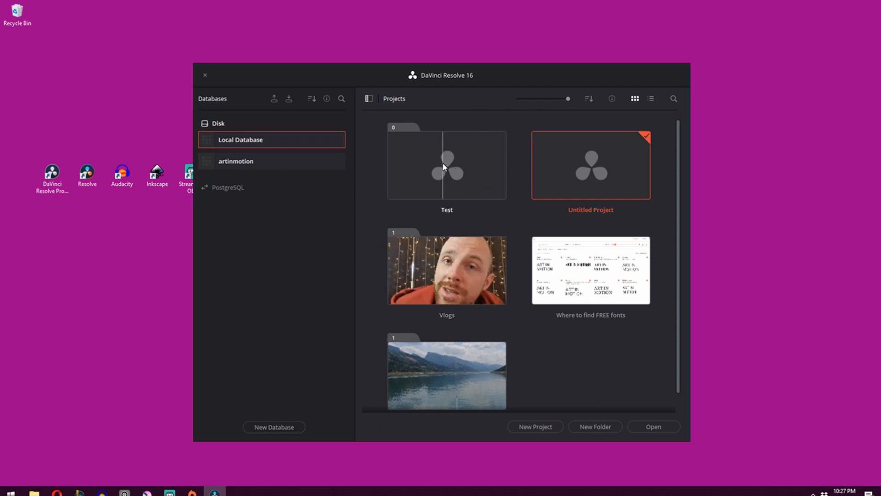
double_click(446, 165)
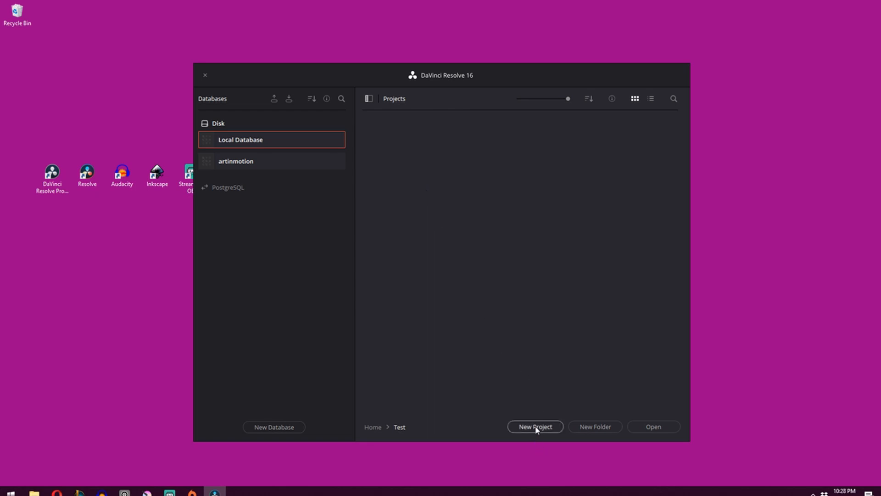
- Create a new project named Test and confirm it
click(535, 426)
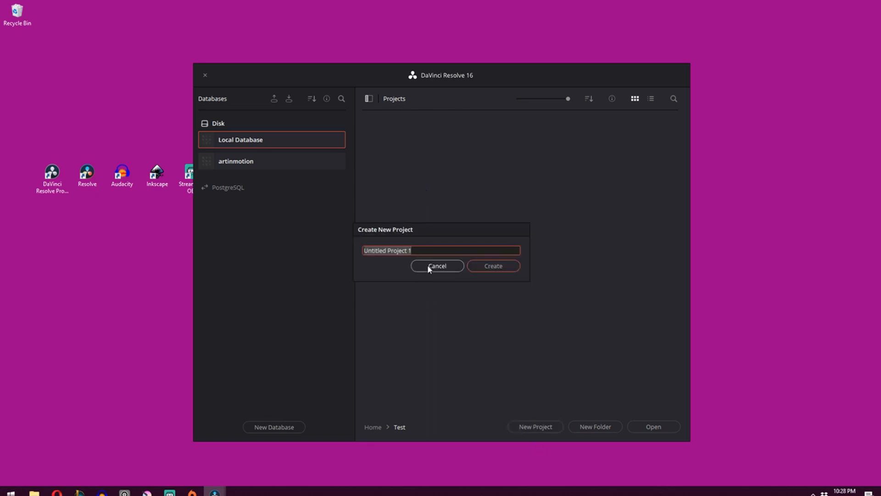
text(TEs)
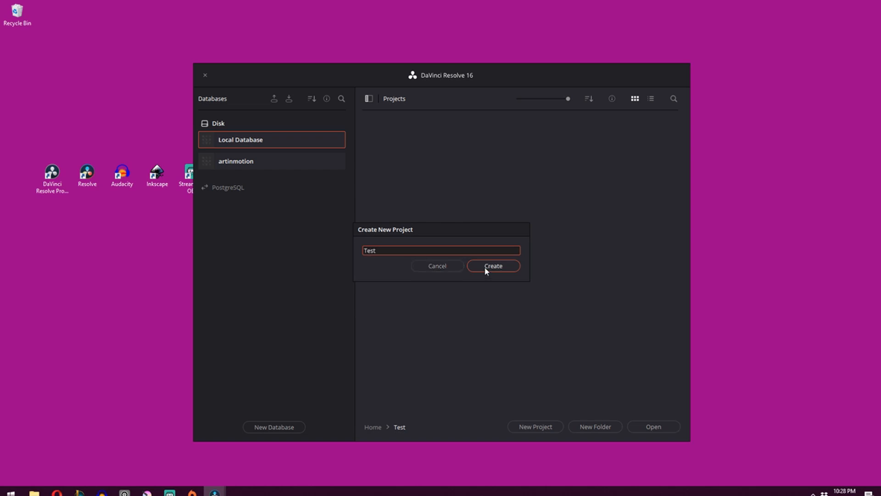
click(493, 265)
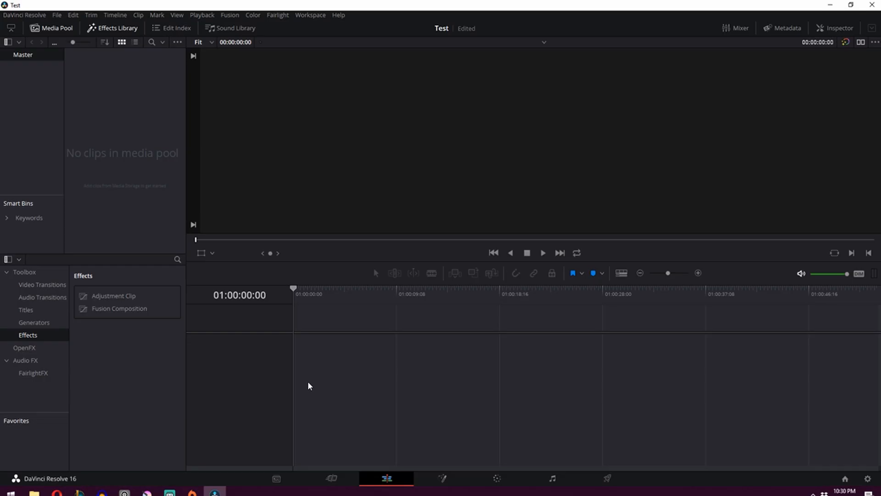
mouse_move(439, 285)
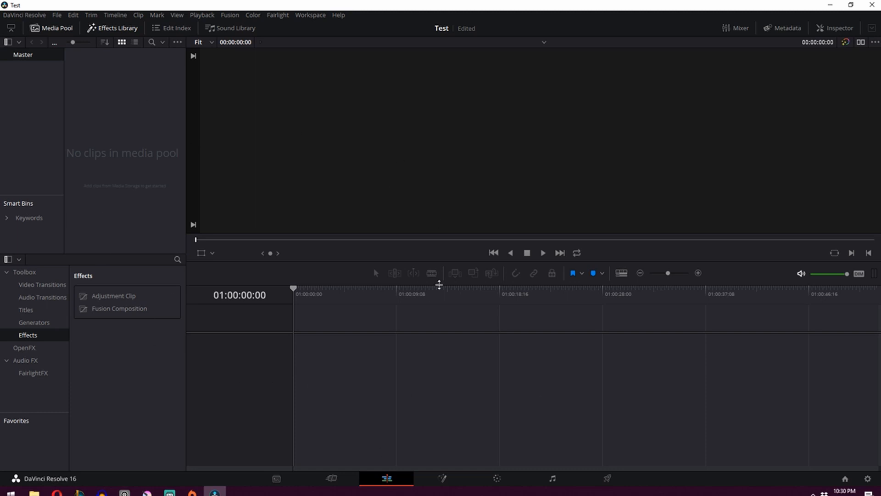
mouse_move(212, 301)
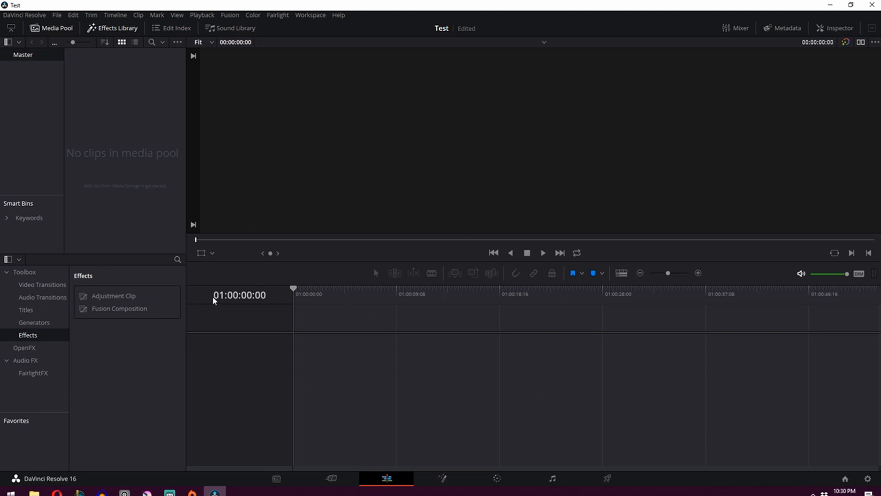
mouse_move(387, 365)
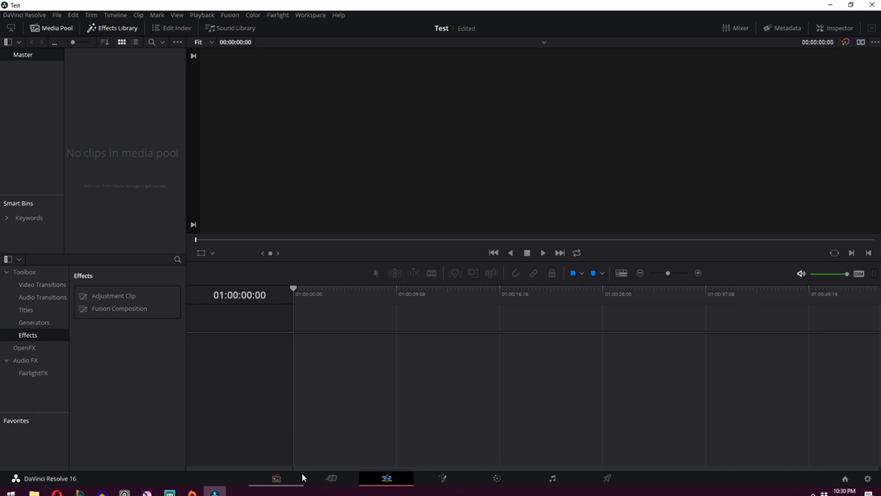
mouse_move(315, 324)
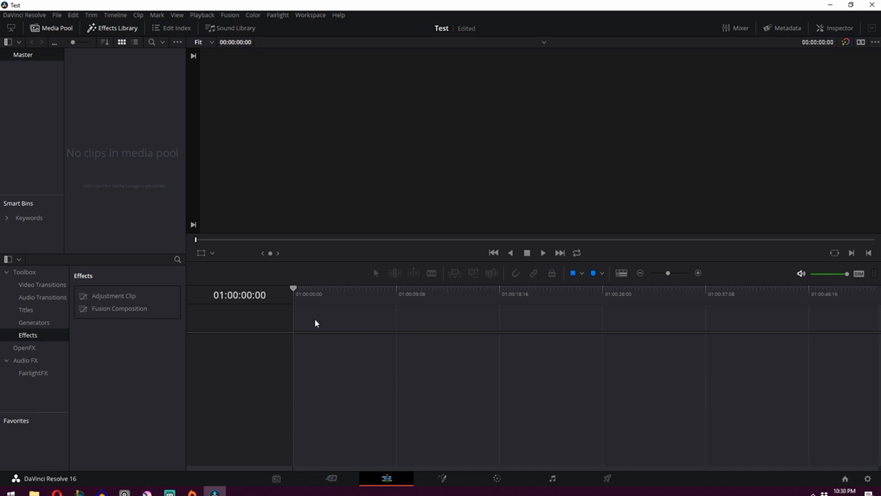
mouse_move(287, 311)
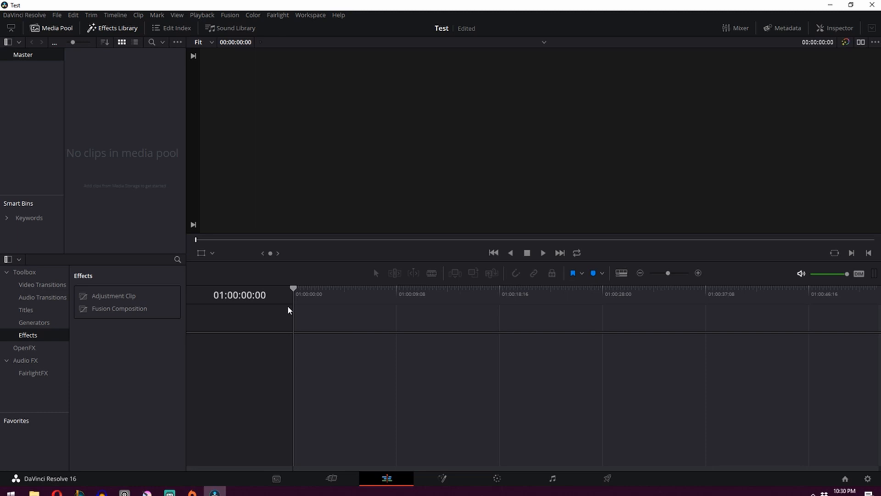
mouse_move(292, 437)
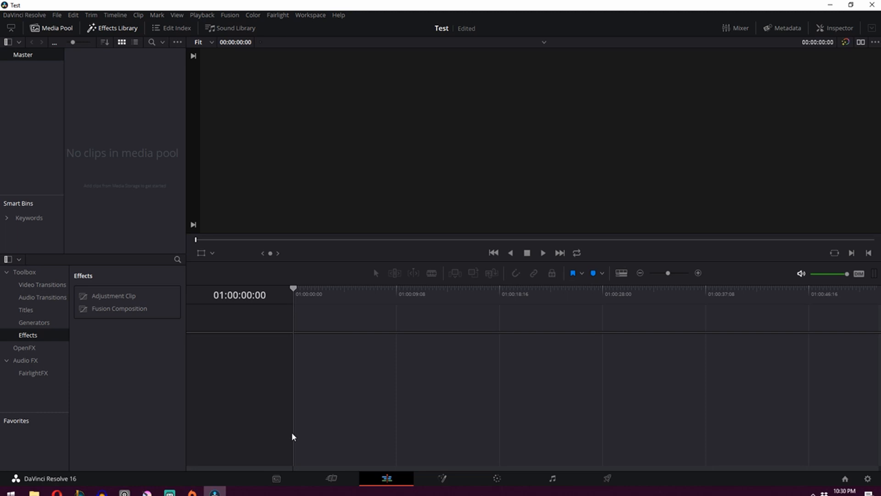
mouse_move(386, 486)
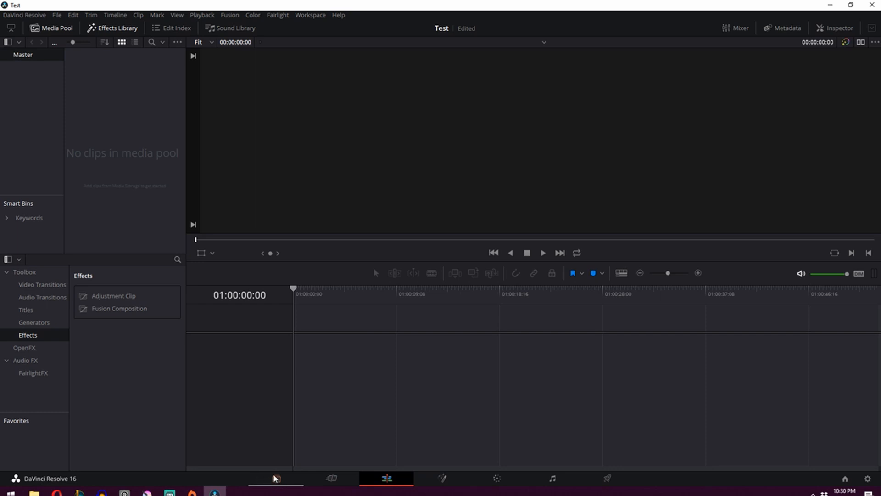
- On the Media page, start adding a new media storage location from the locations list
click(276, 478)
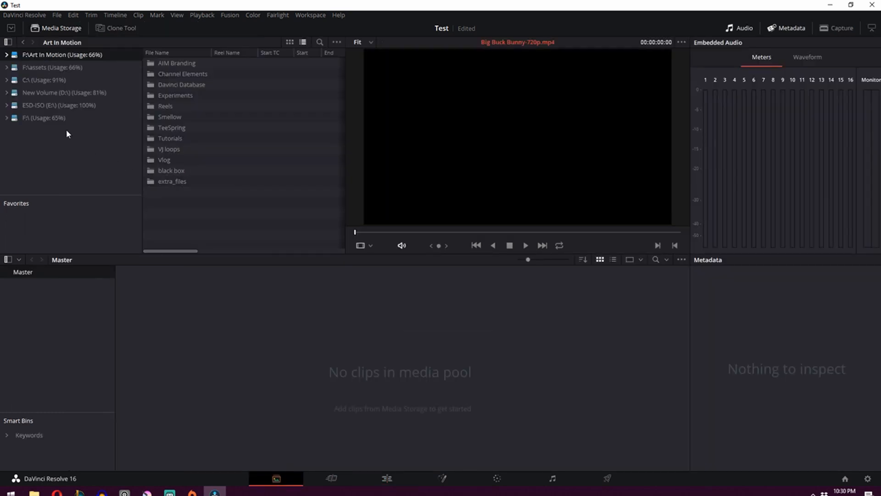
mouse_move(82, 135)
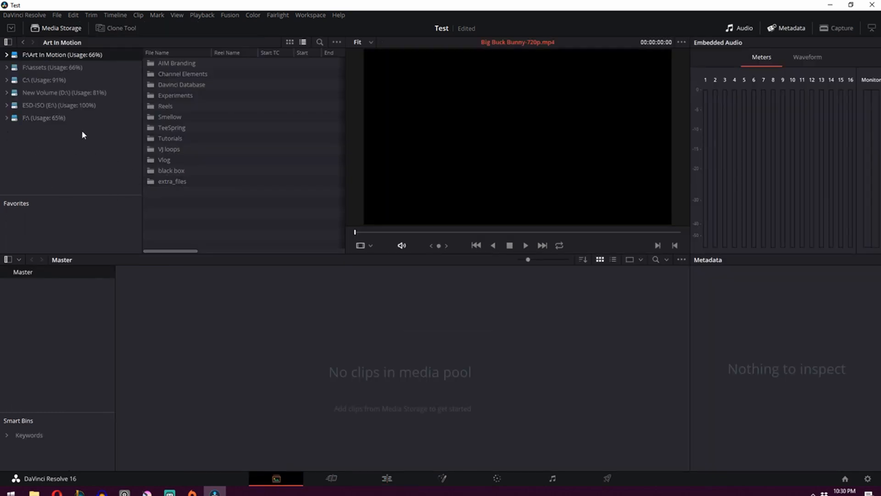
right_click(82, 135)
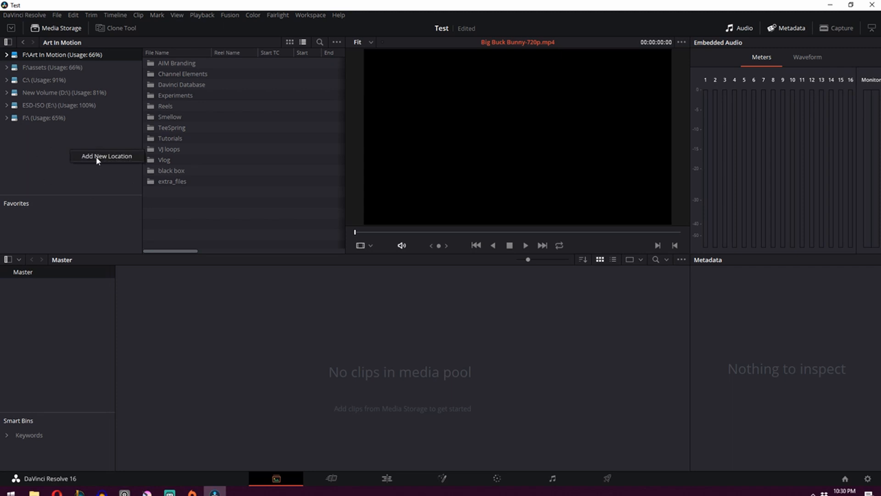
click(106, 156)
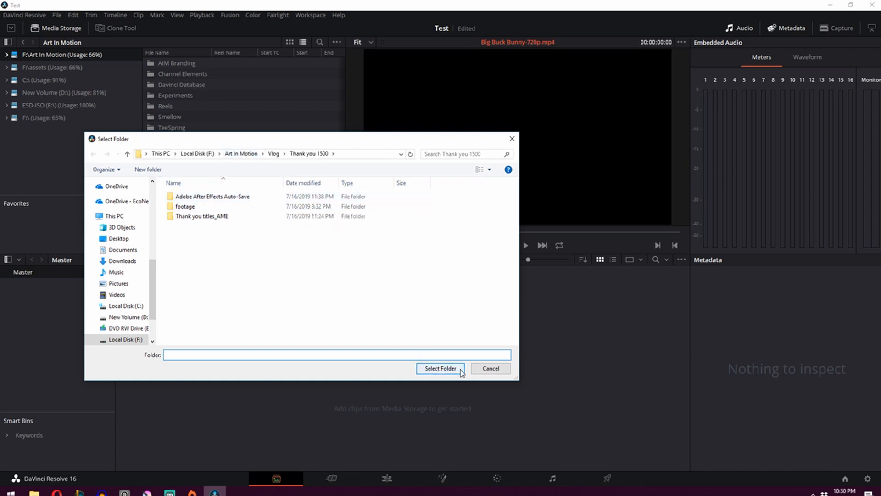
mouse_move(480, 368)
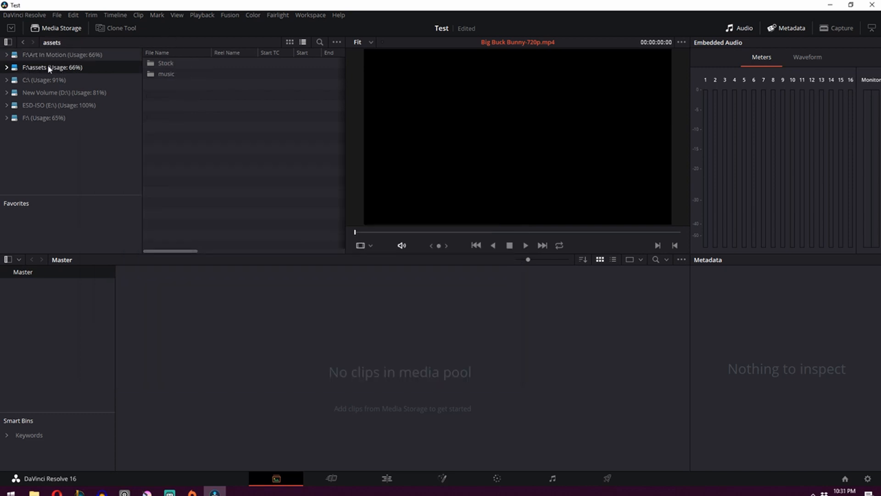
- Add Big Buck Bunny-720p.mp4 from assets > Stock > Blender cloud to the media pool
click(166, 73)
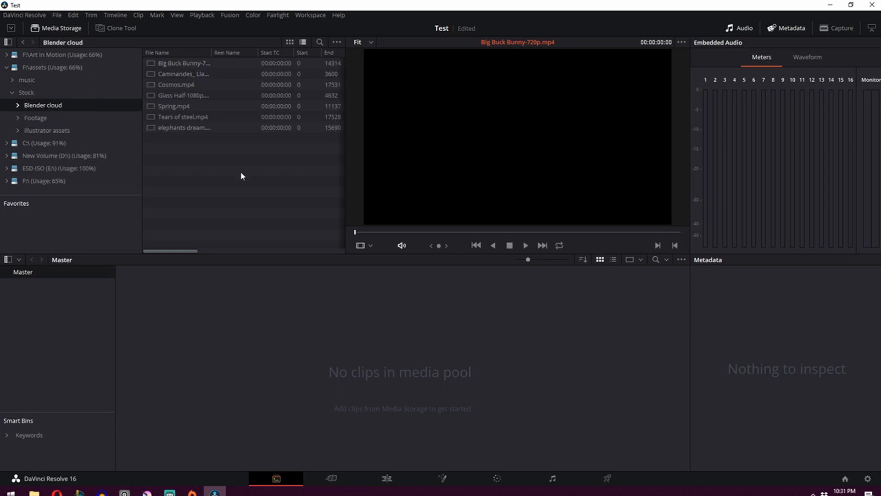
click(176, 84)
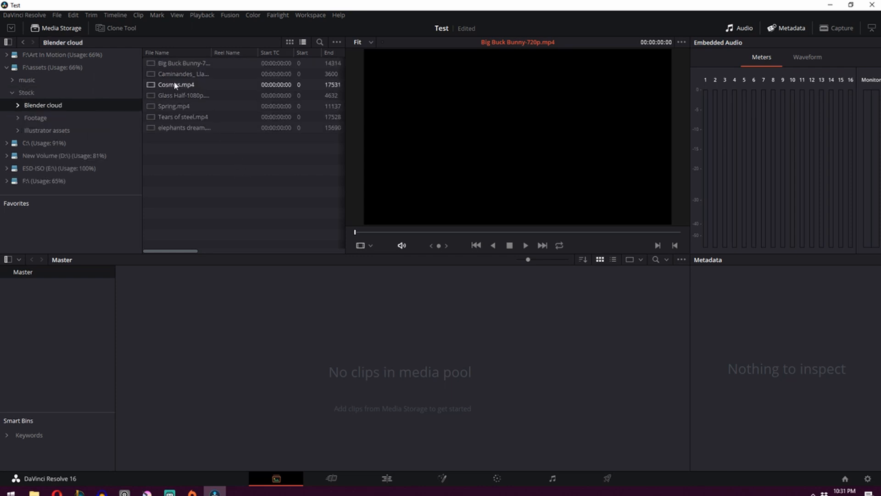
click(182, 63)
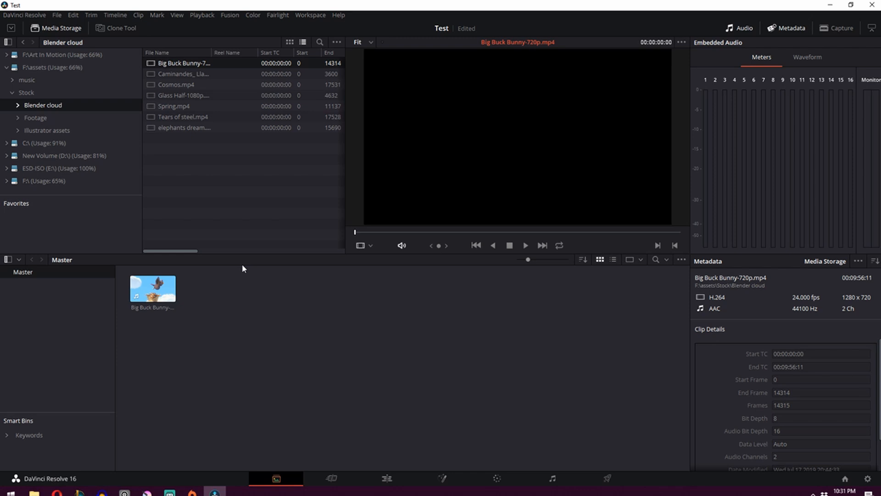
click(151, 289)
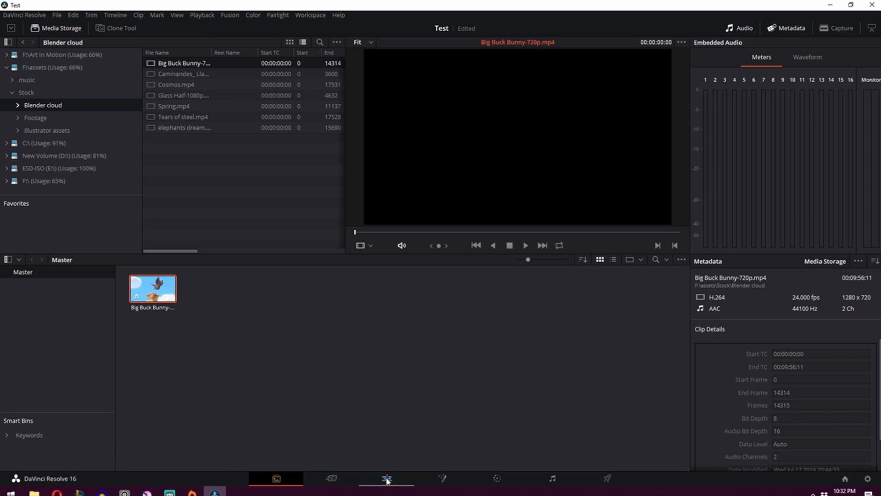
- On the Edit page, drop the Big Buck Bunny clip to create Timeline 1 and play it back
click(387, 478)
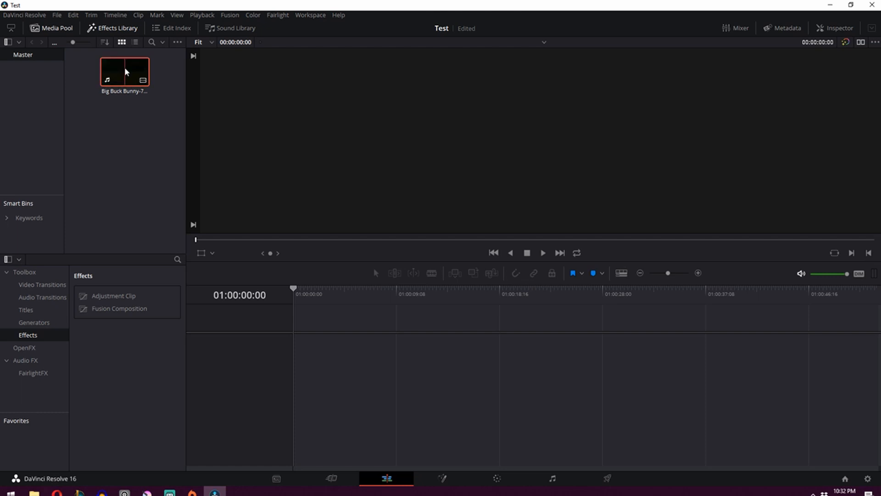
drag(124, 72, 324, 369)
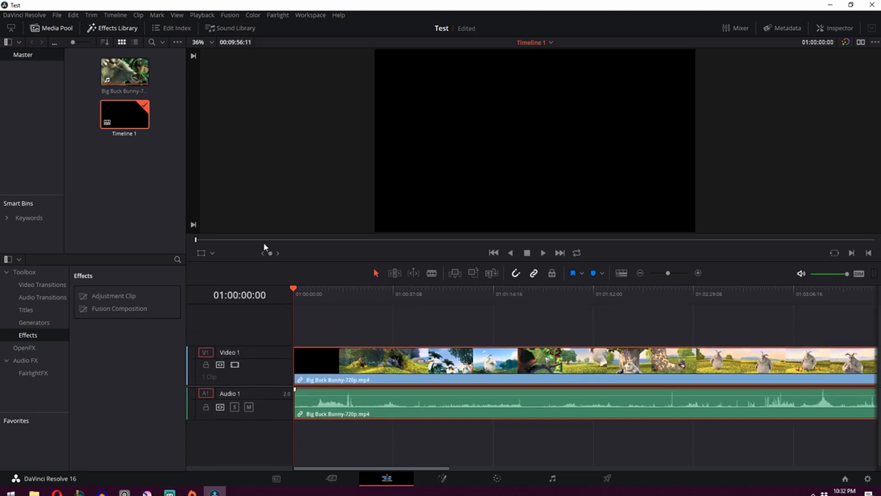
click(308, 288)
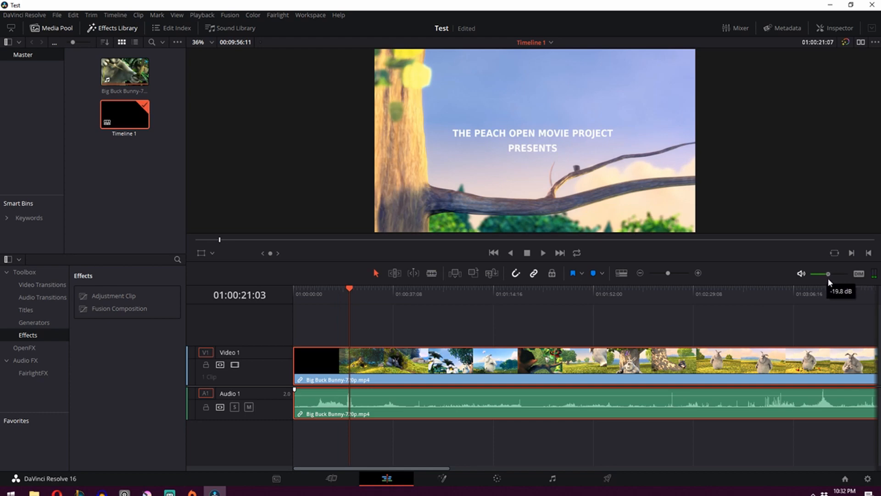
mouse_move(357, 304)
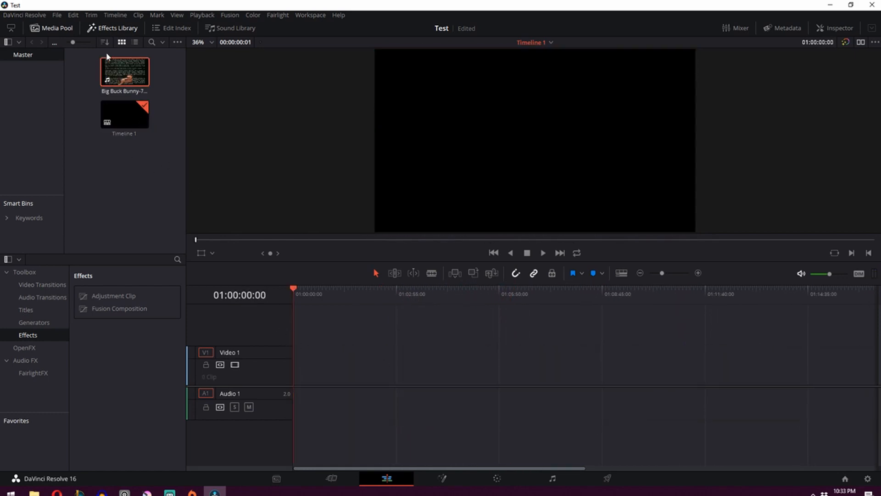
- Scrub the source clip to the bunny-in-burrow section and place it on V1/A1 at the timeline start
click(123, 70)
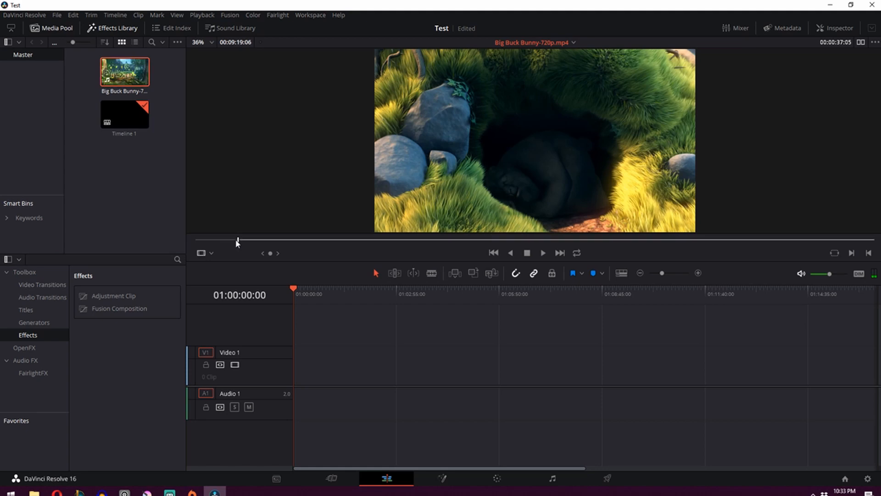
mouse_move(287, 231)
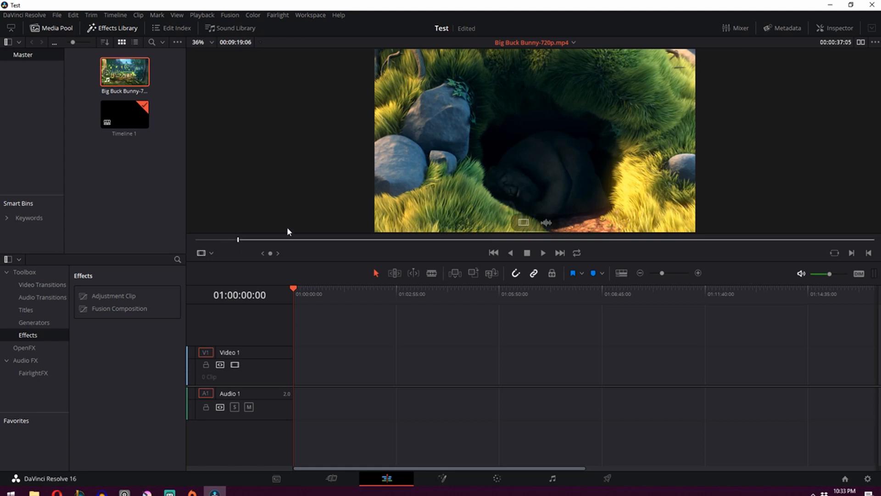
mouse_move(289, 232)
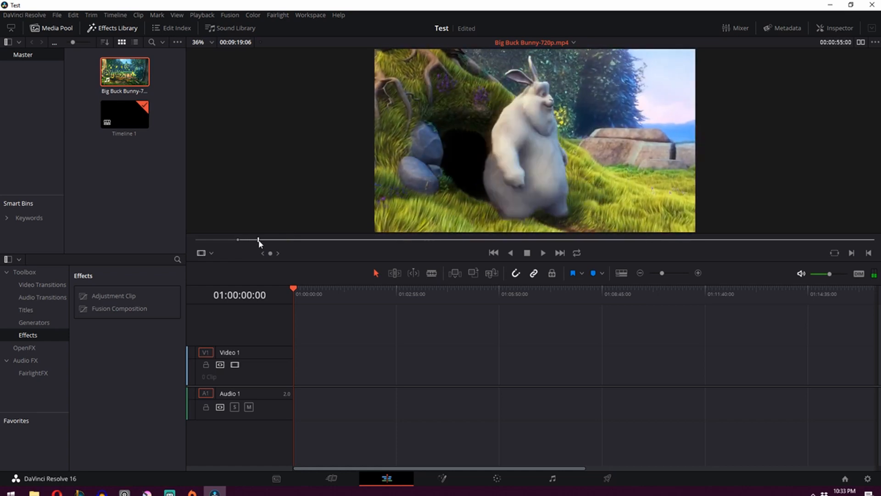
drag(259, 240, 247, 239)
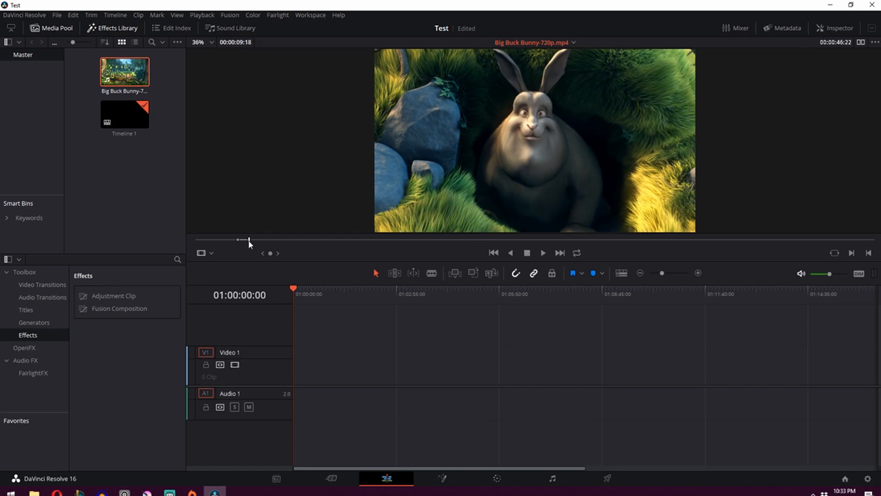
drag(248, 239, 242, 239)
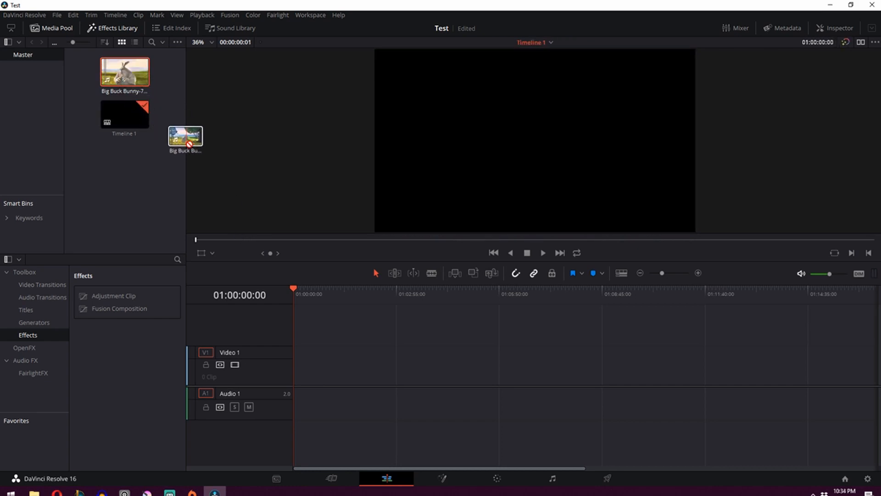
drag(186, 136, 291, 324)
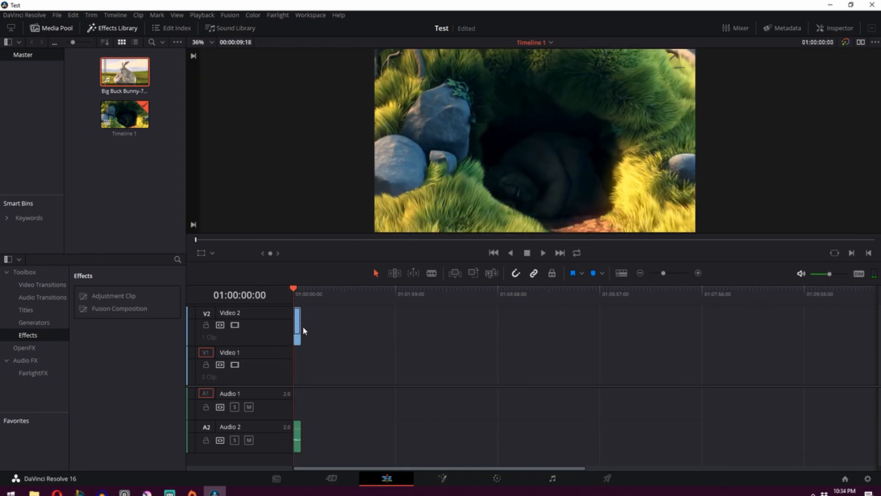
drag(297, 323, 307, 326)
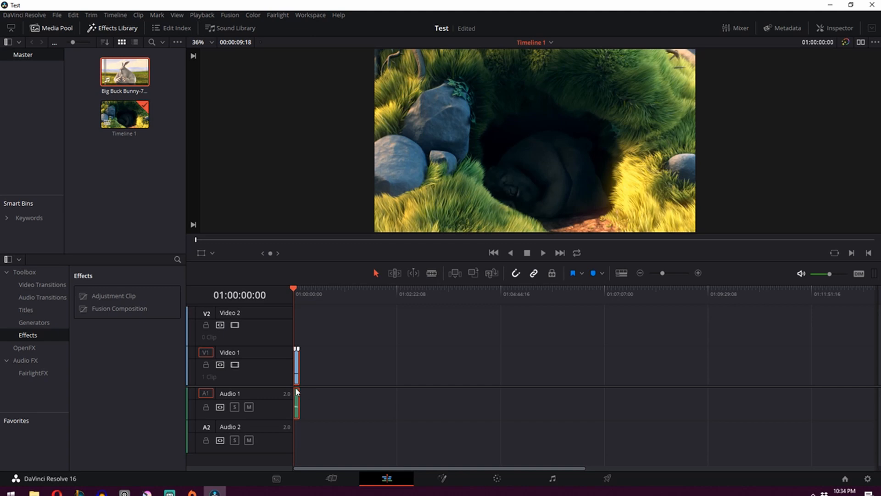
mouse_move(297, 394)
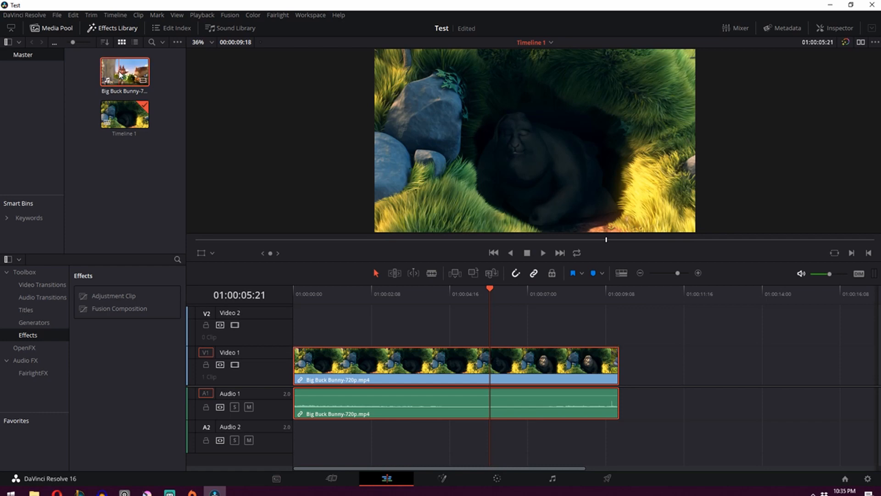
- Retrim the edit point between the burrow shot and the meadow bunny shot
double_click(124, 70)
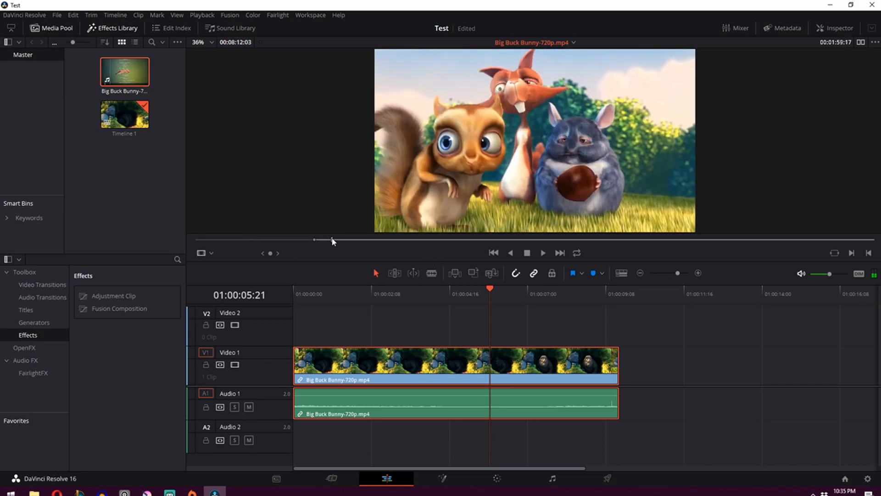
drag(331, 239, 320, 240)
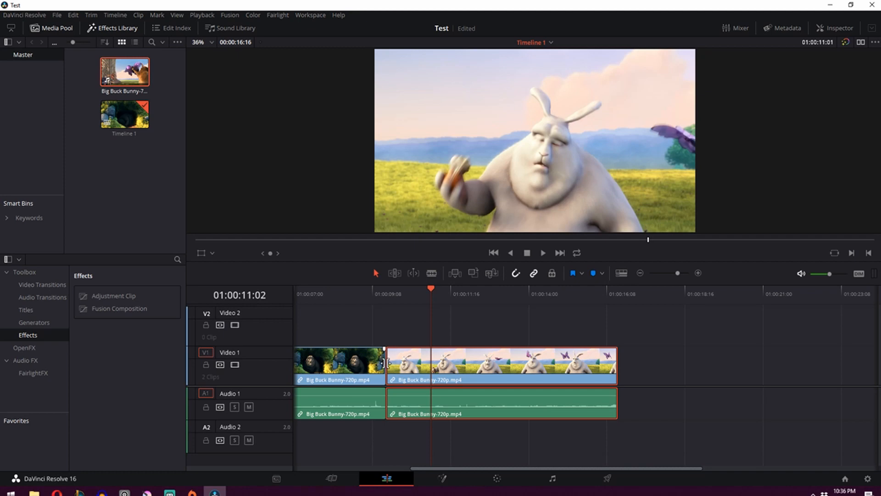
drag(387, 362, 397, 362)
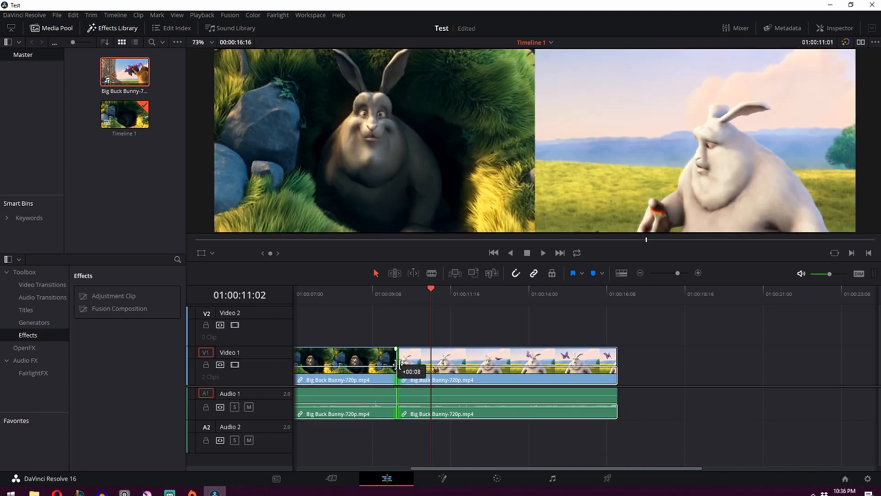
drag(399, 366, 388, 366)
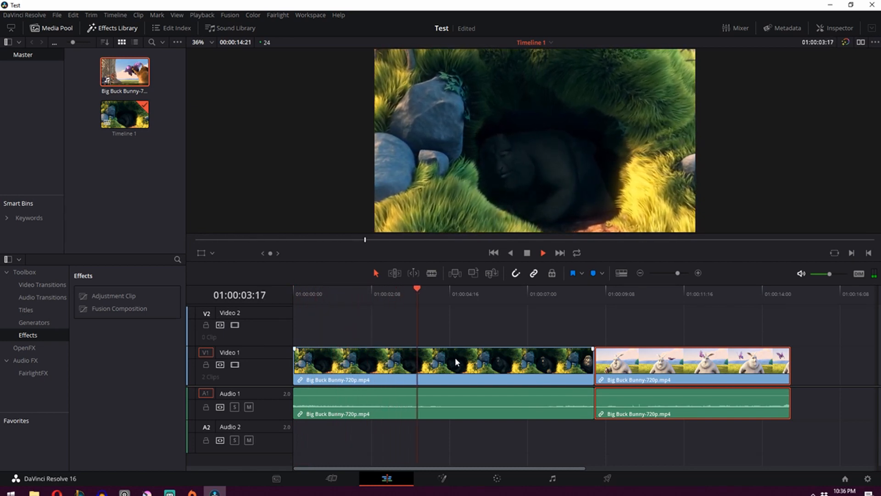
click(567, 360)
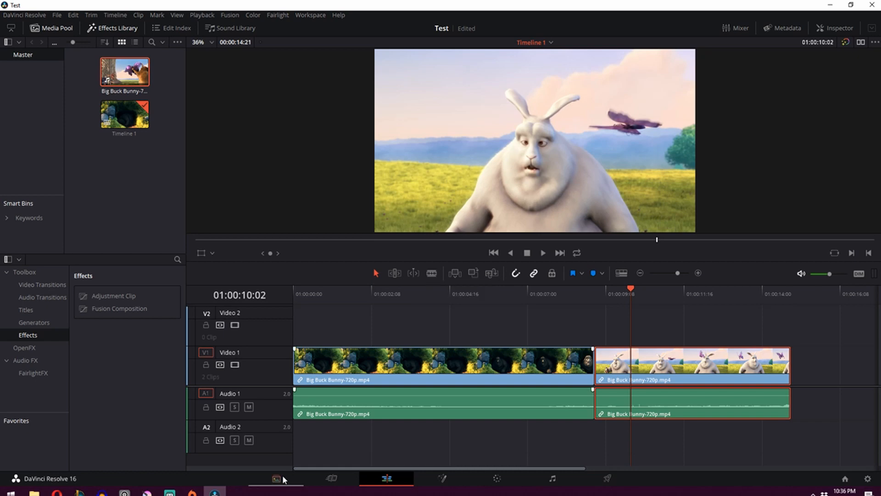
- Add Cosmos.mp4 from the Blender cloud folder to the Media Pool via the Media page
click(274, 479)
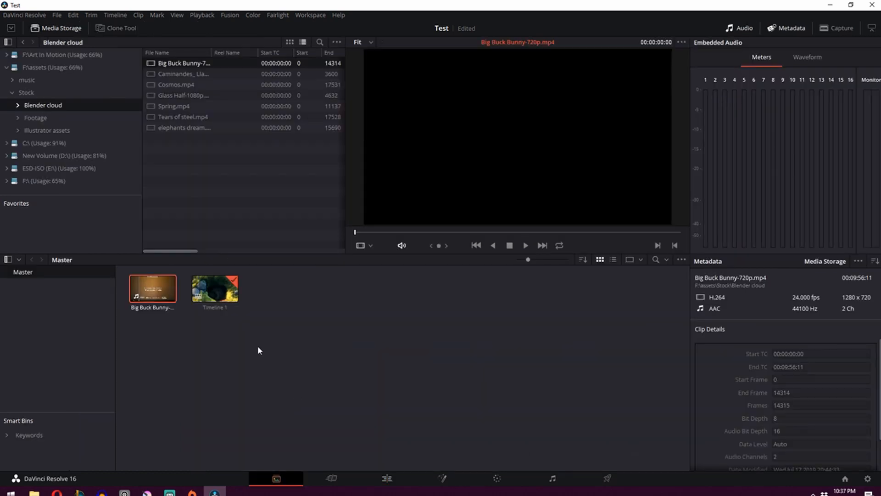
click(182, 117)
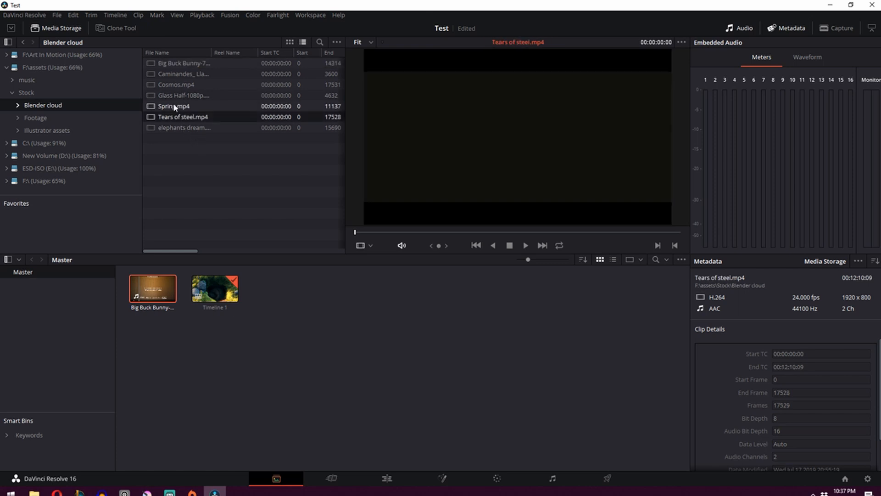
click(180, 84)
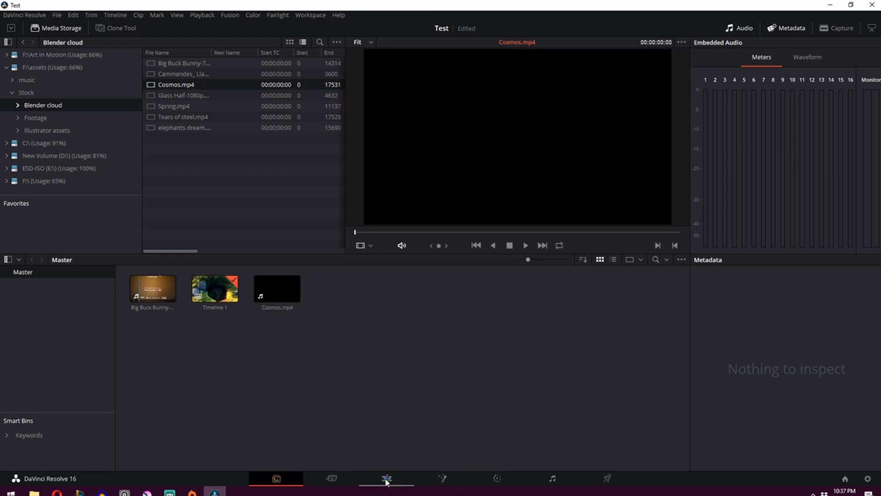
click(386, 479)
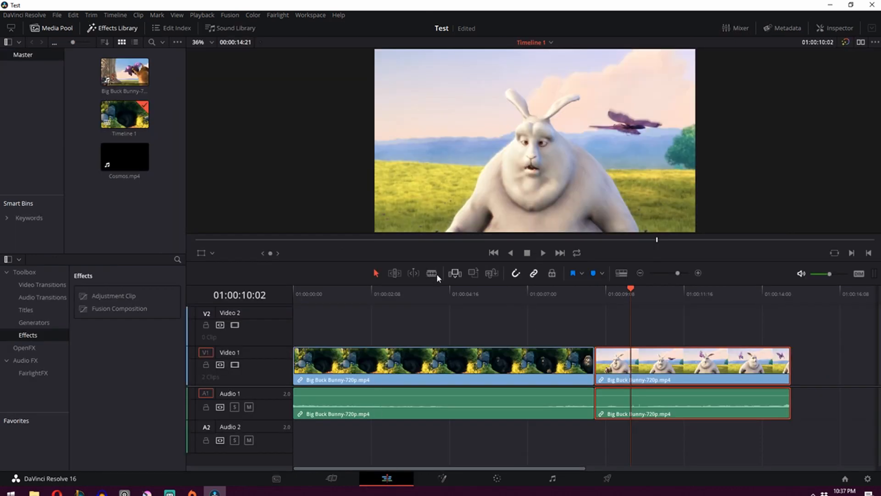
- Drop Cosmos.mp4 onto Video 1 right after the last Big Buck Bunny clip
click(124, 156)
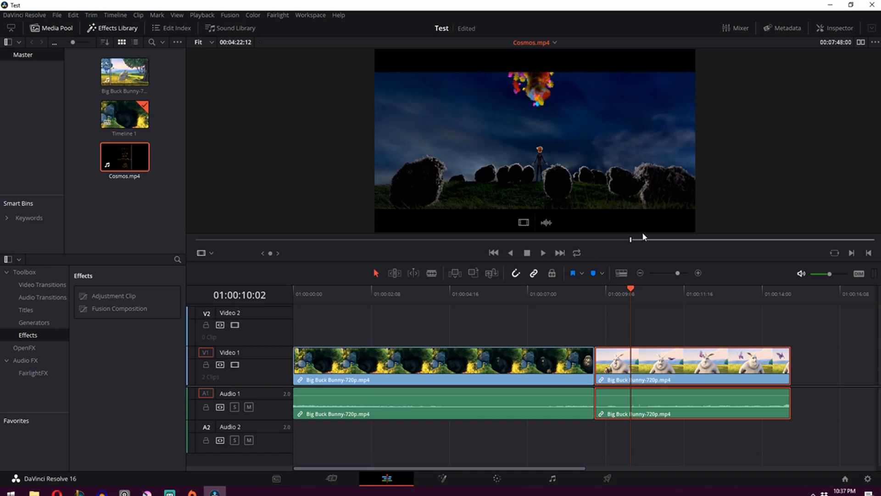
drag(630, 239, 656, 242)
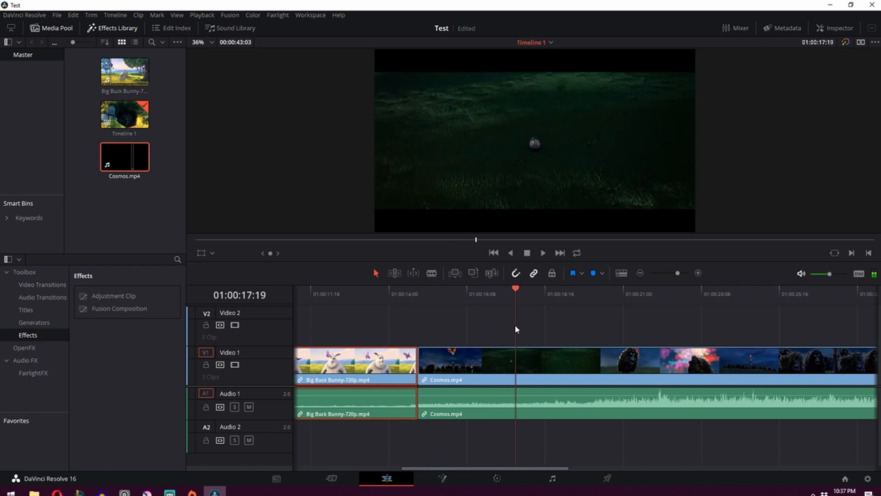
key(Left)
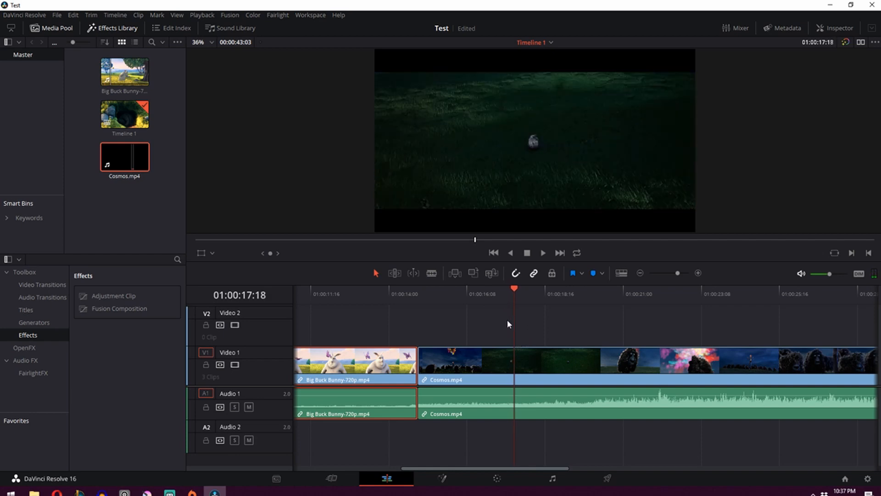
- Blade the Cosmos clip at the playhead and delete its later portion
click(432, 274)
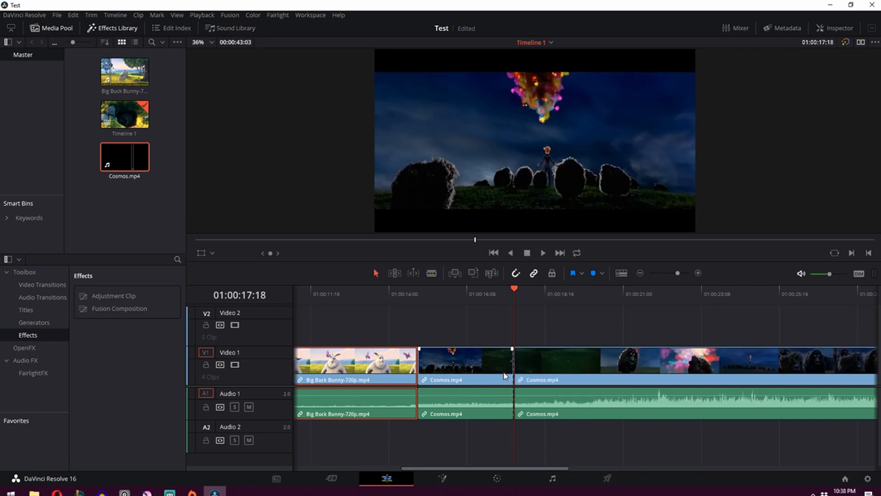
mouse_move(375, 273)
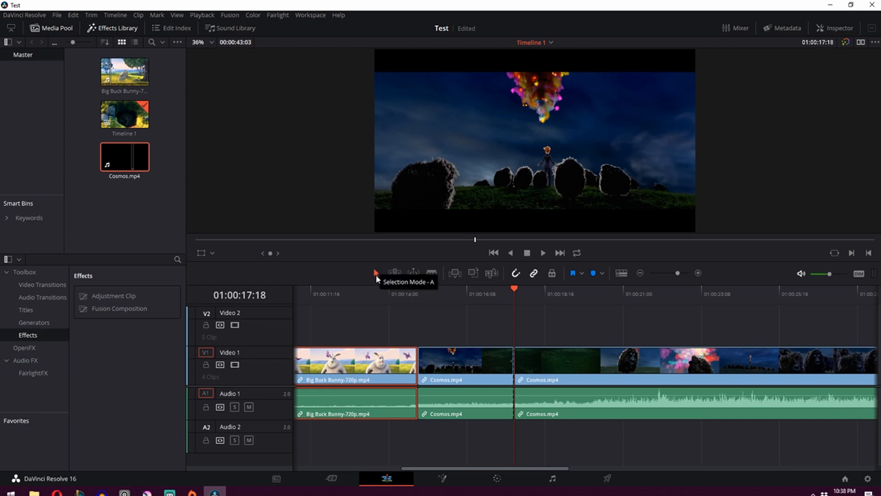
click(550, 370)
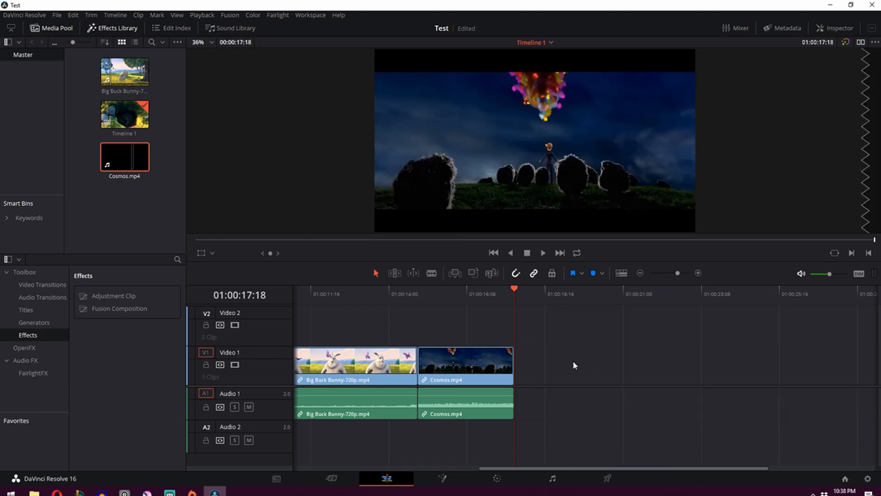
click(429, 290)
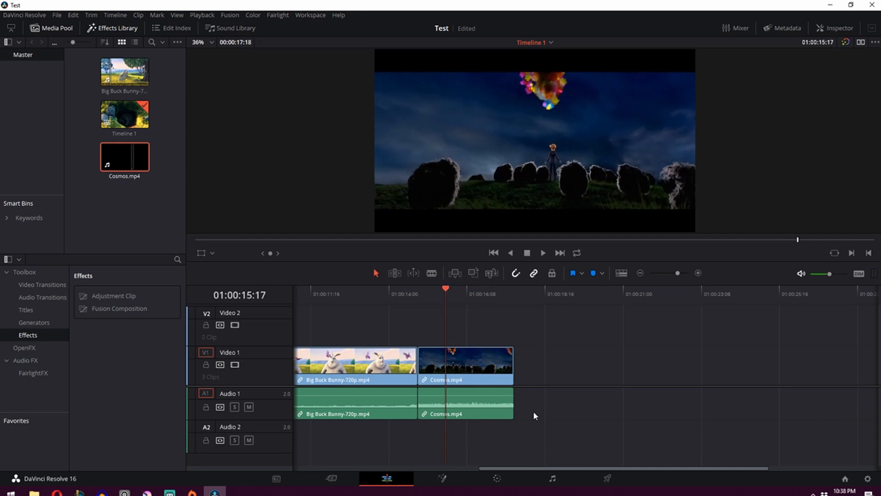
mouse_move(424, 342)
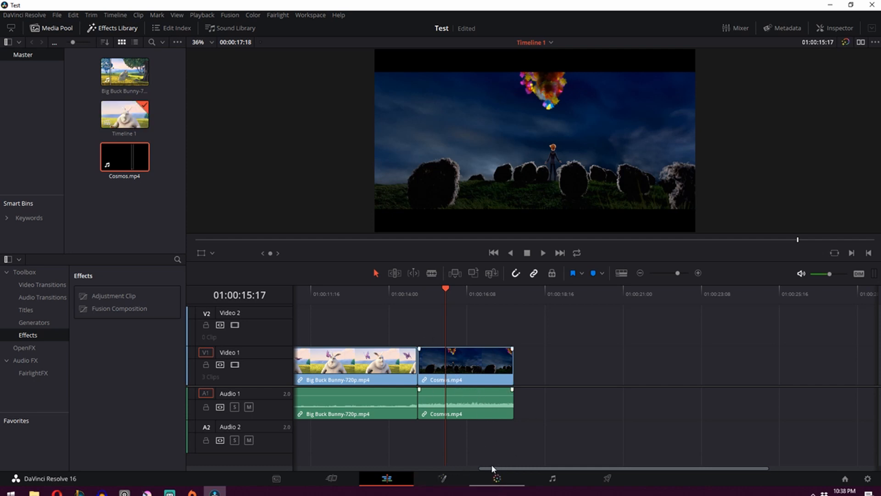
scroll(left, 3)
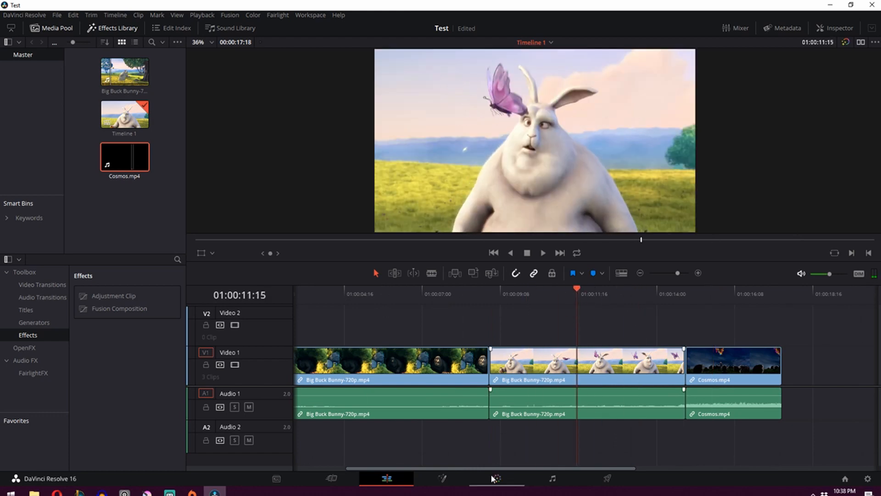
mouse_move(495, 479)
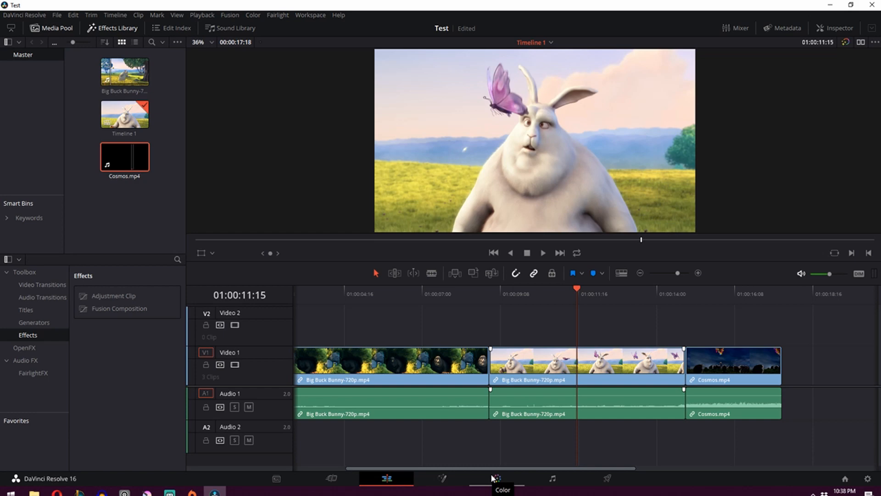
mouse_move(396, 477)
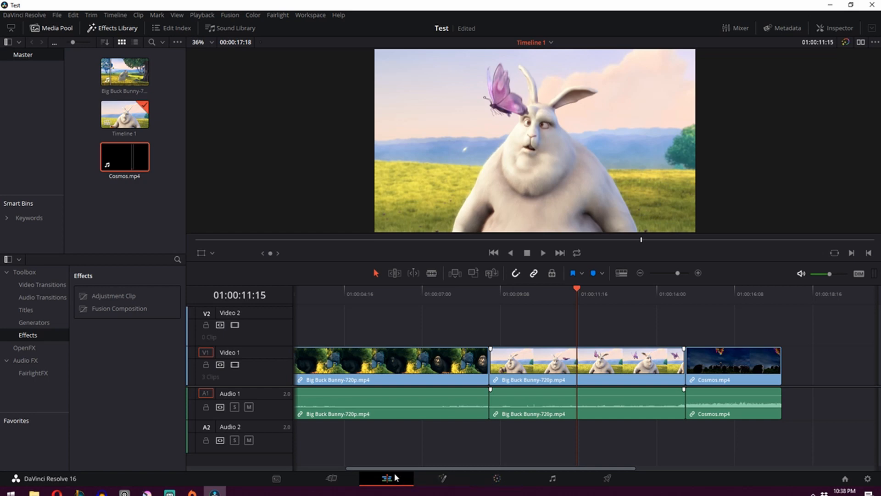
mouse_move(496, 479)
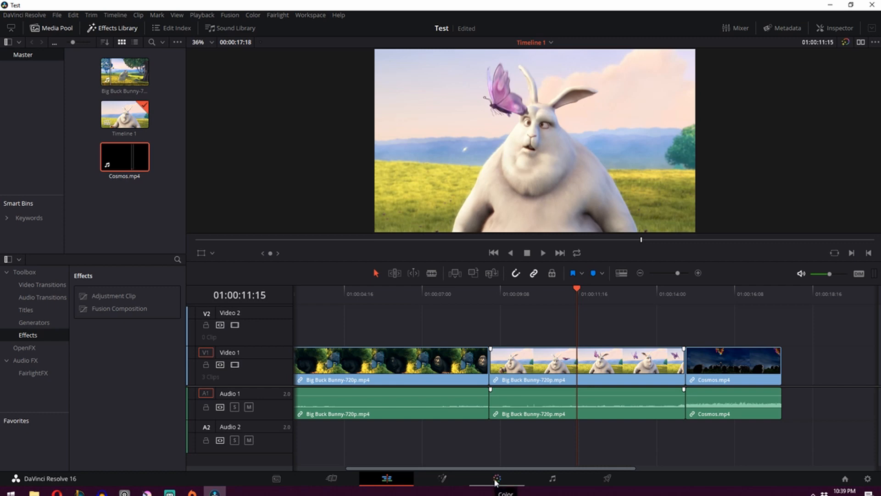
- Select clip 01 on the Color page and experiment with Custom Curves control points
click(497, 478)
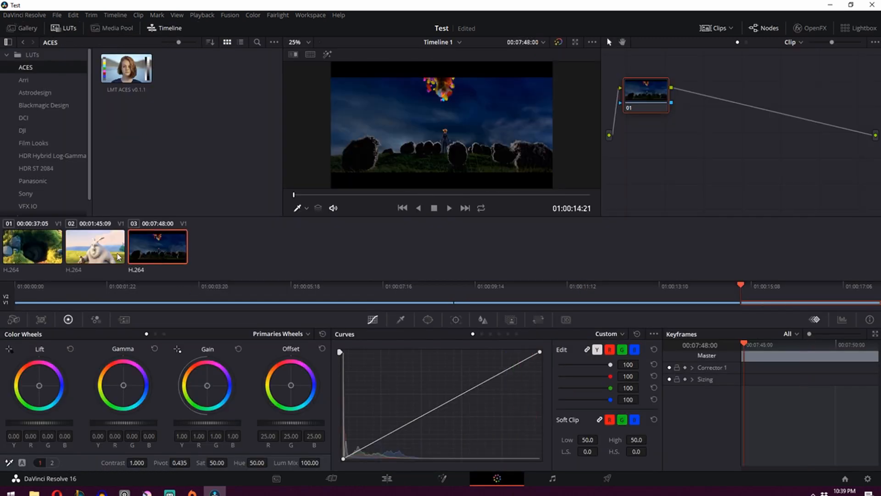
click(32, 246)
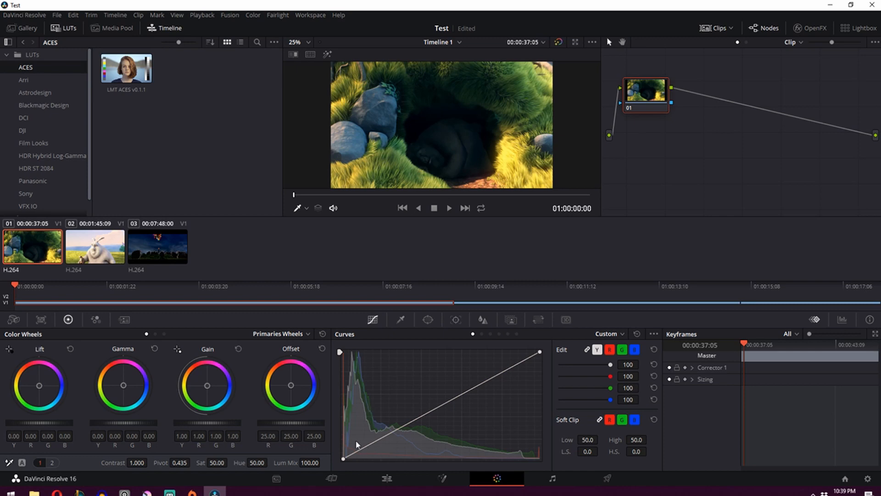
drag(357, 444, 370, 452)
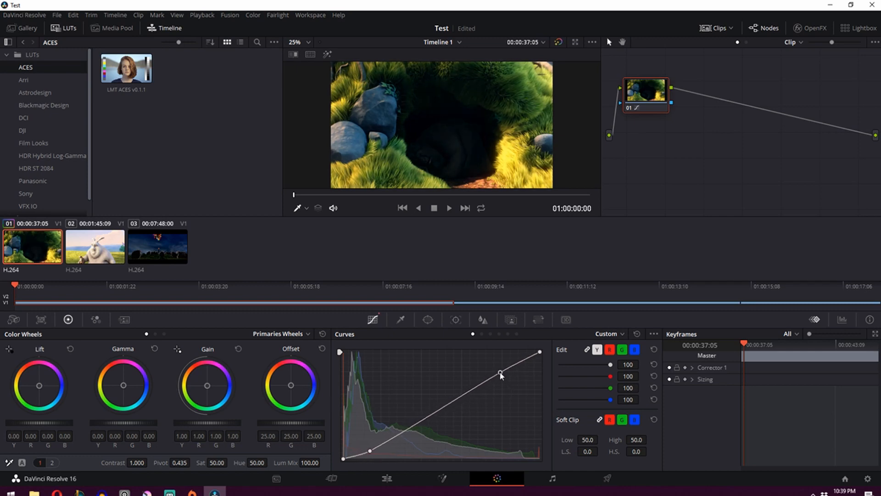
drag(500, 374, 487, 361)
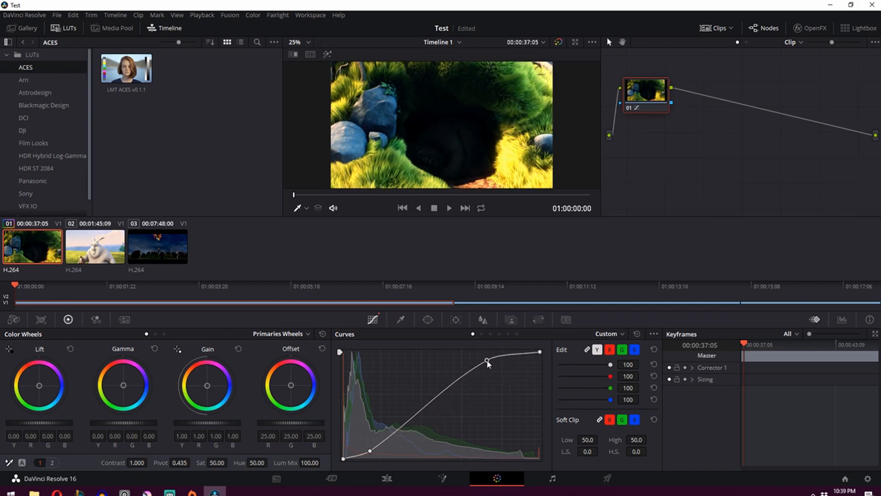
drag(486, 360, 412, 435)
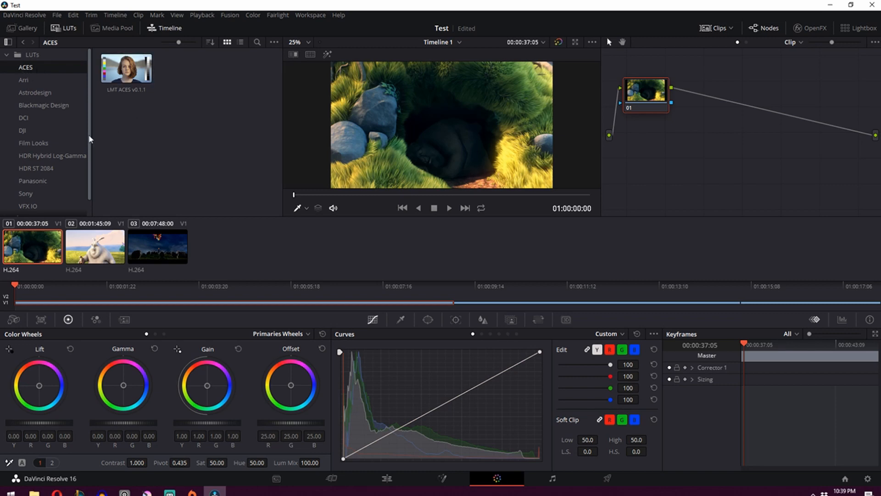
- Show the Film Looks LUT folder and pick a Fujifilm 3513DI LUT for the burrow clip
click(8, 42)
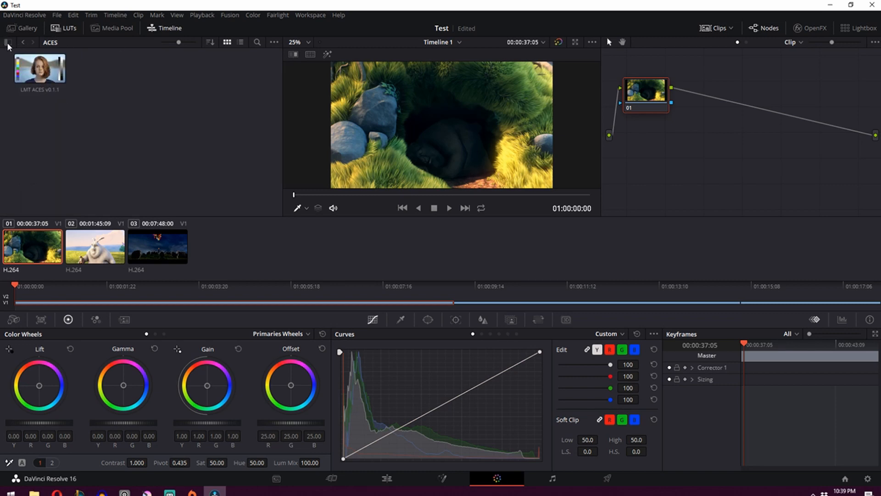
click(8, 43)
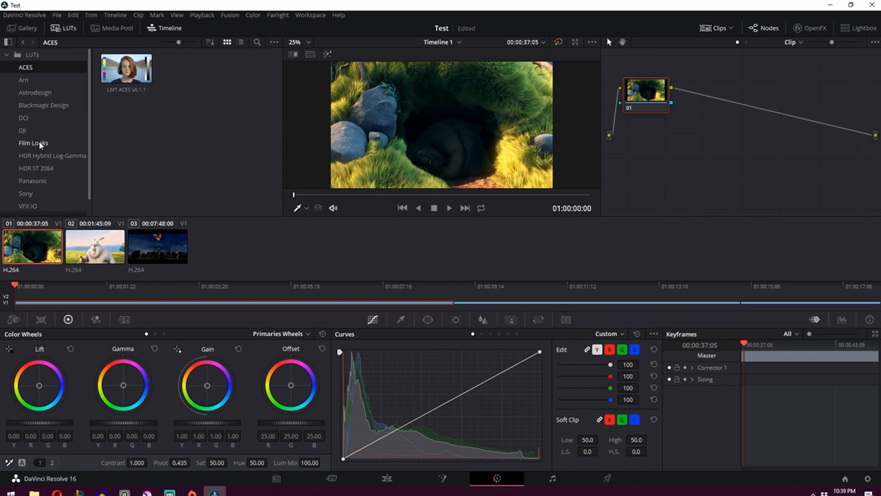
click(33, 143)
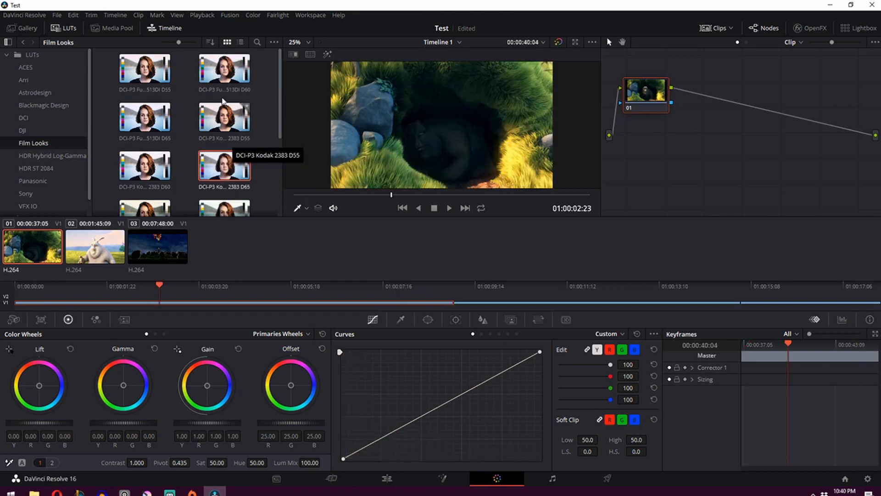
click(144, 67)
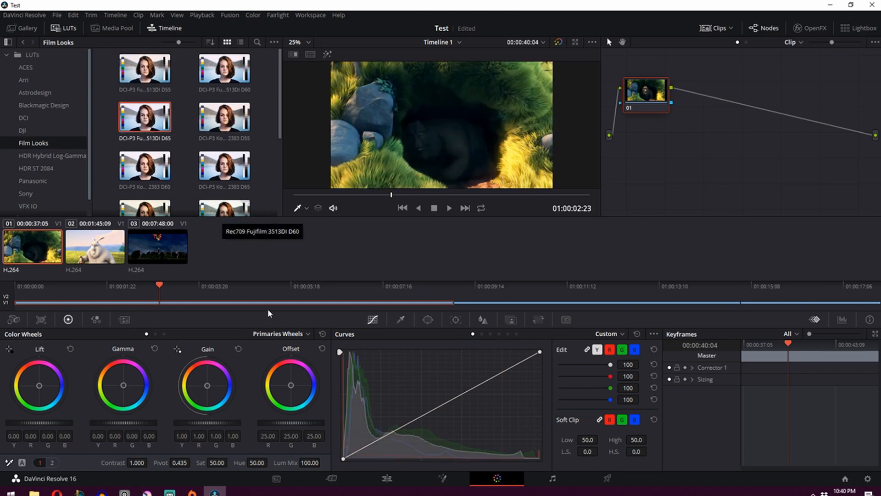
drag(646, 90, 675, 106)
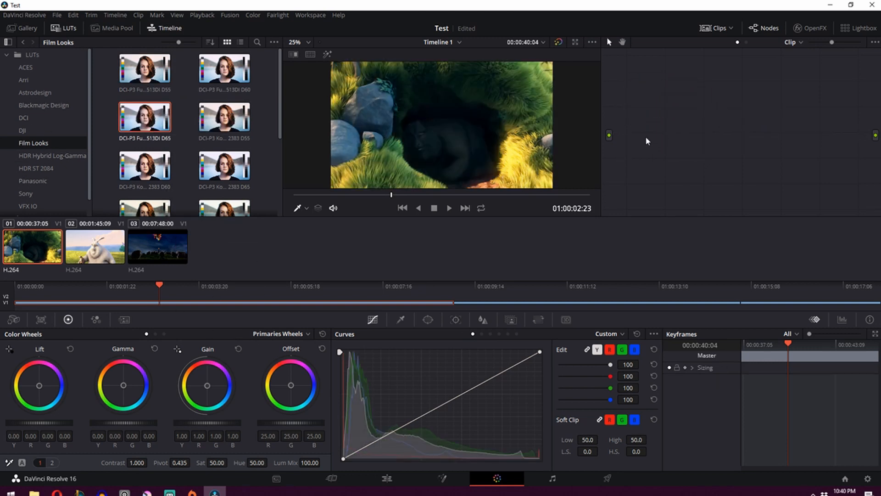
mouse_move(402, 299)
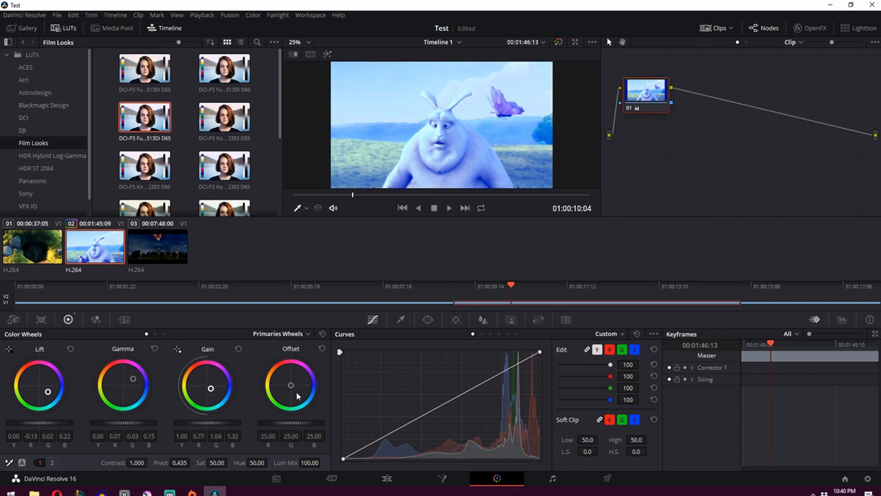
- Push the Offset wheel toward warm red (R 44.36, G 21.39, B -6.30)
drag(291, 385, 295, 392)
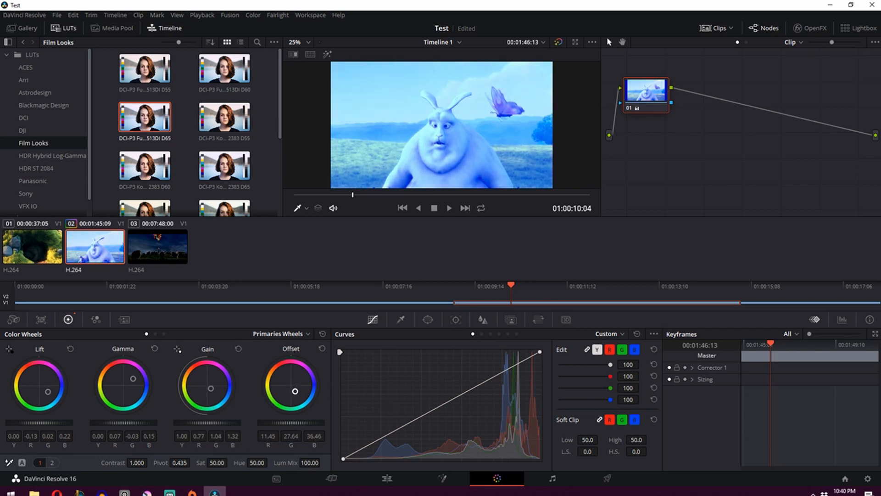
drag(294, 391, 285, 374)
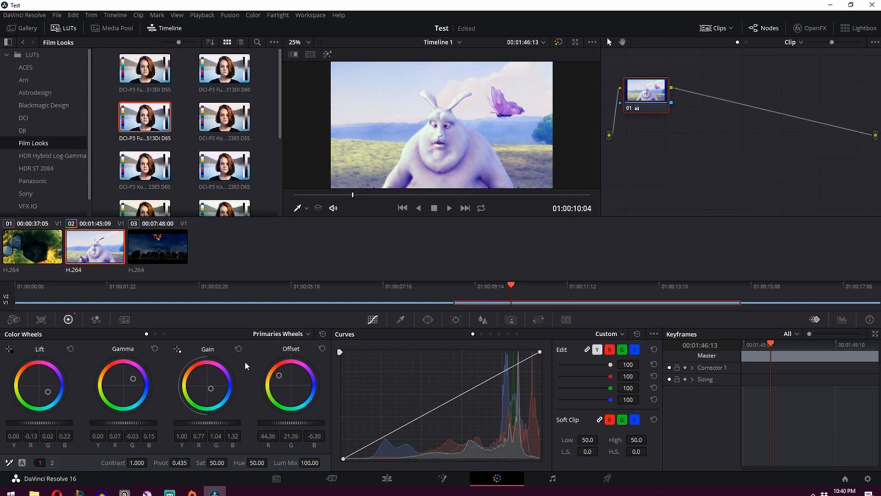
click(584, 286)
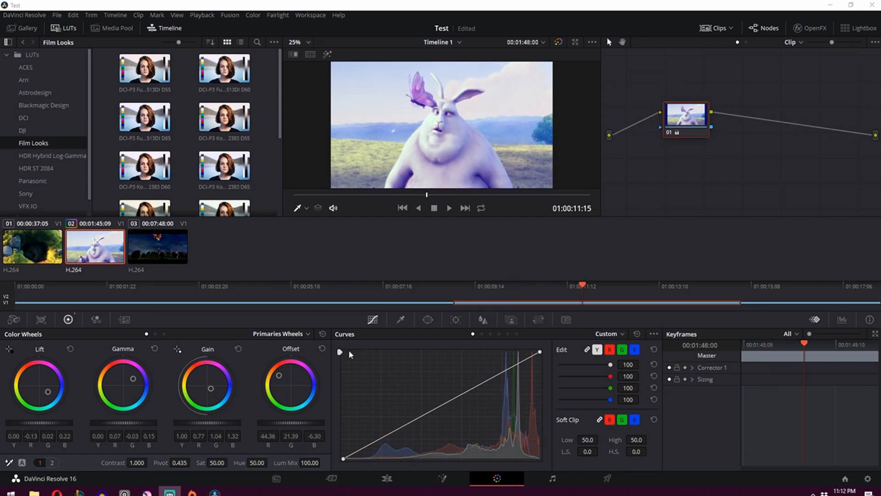
mouse_move(379, 386)
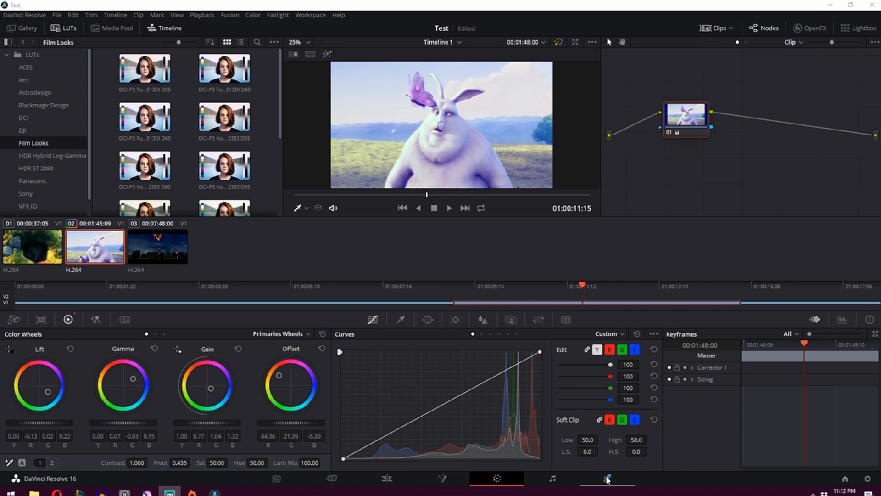
- Switch to the Deliver page and browse the output Format list
click(607, 478)
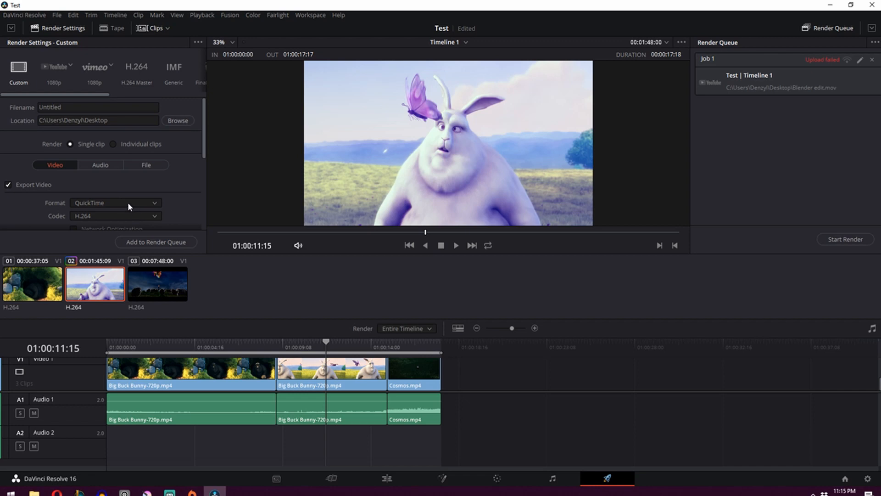
click(116, 202)
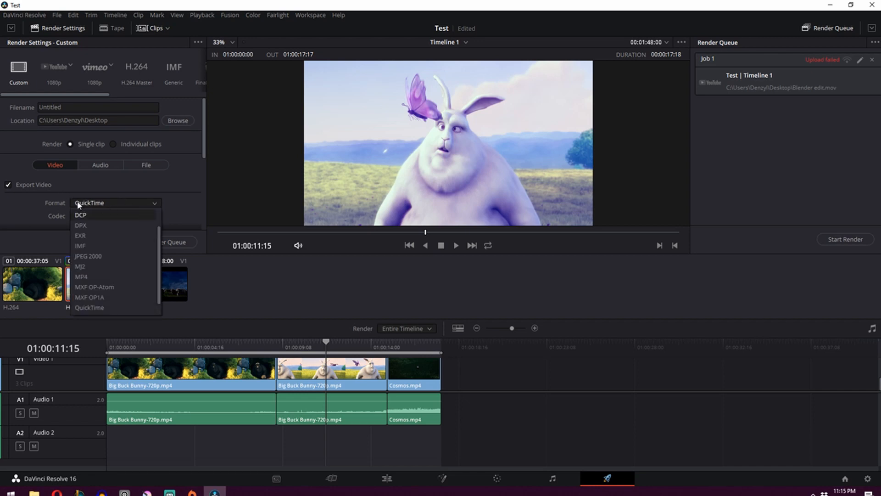
mouse_move(81, 277)
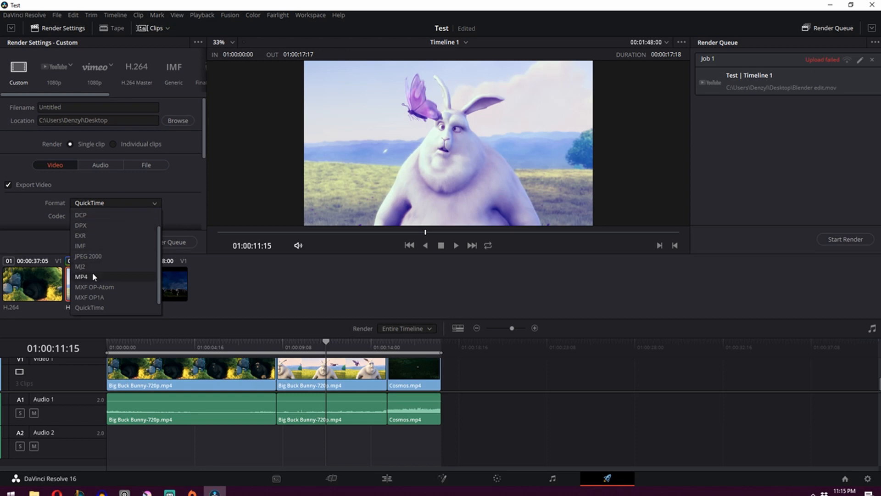
mouse_move(92, 284)
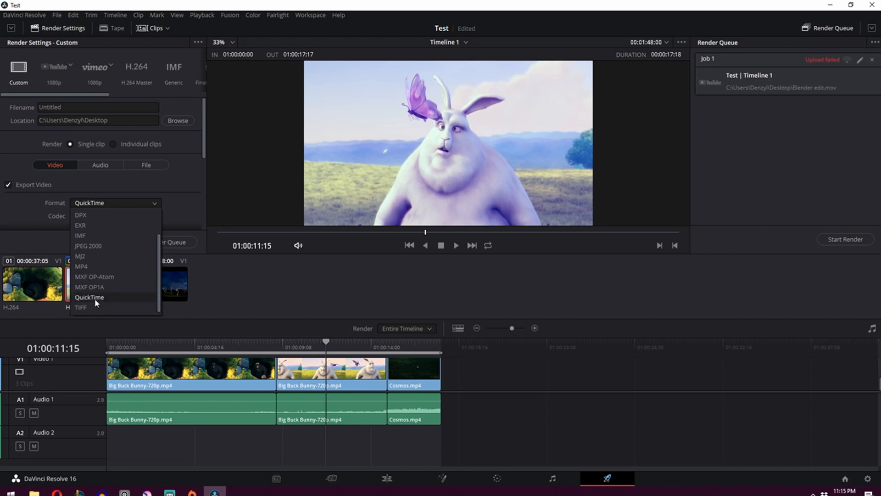
mouse_move(93, 301)
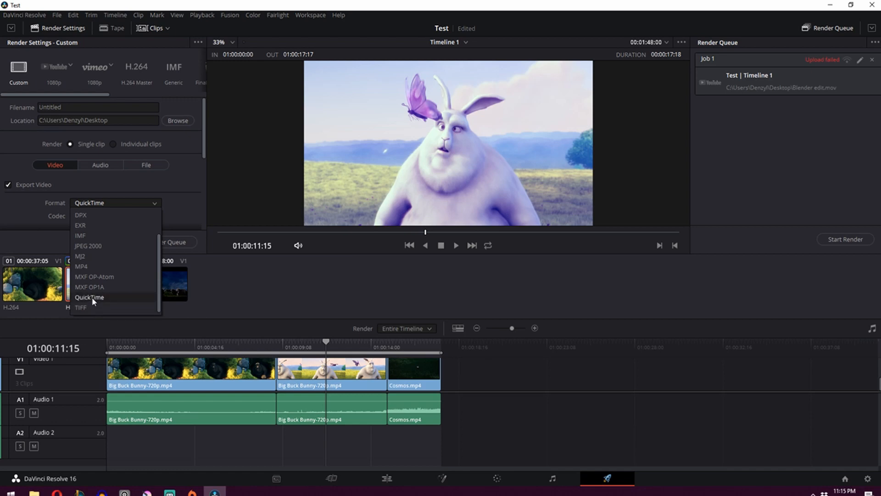
mouse_move(82, 266)
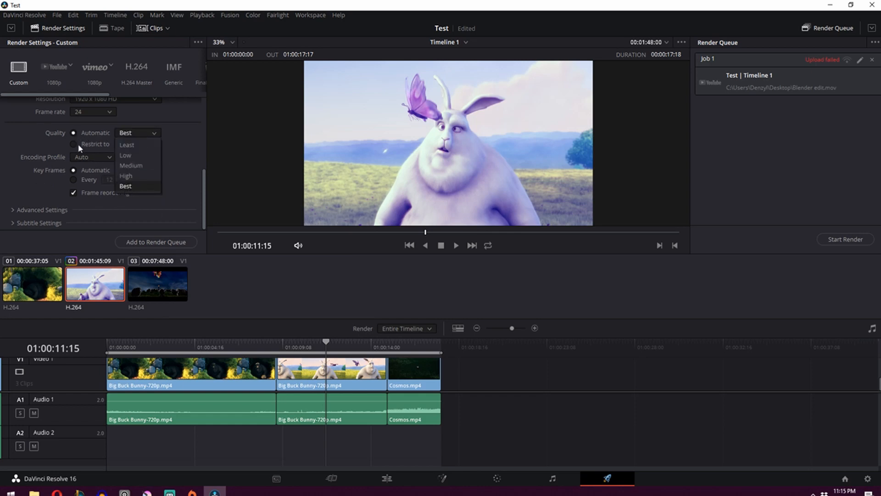
- Restrict the render's video quality to a fixed 25000 Kb/s bitrate
click(73, 144)
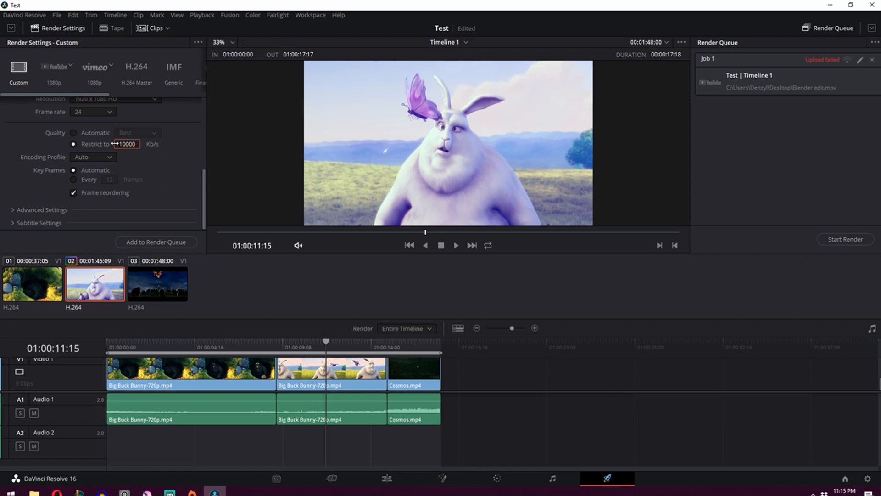
text(930)
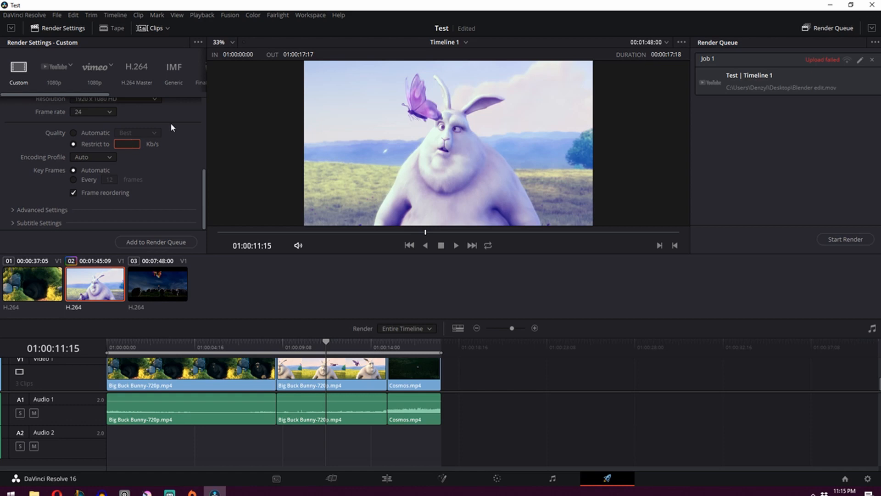
text(25000)
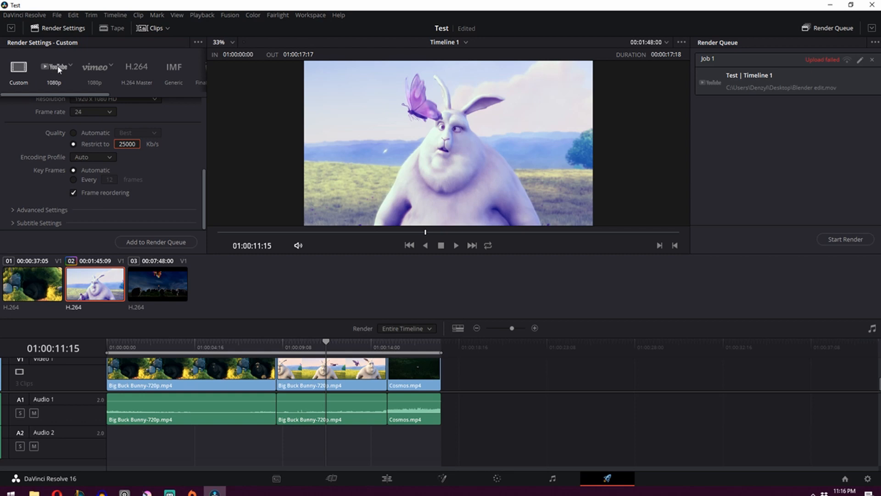
- Apply the YouTube 1080p preset with direct upload and start the upload description
click(54, 67)
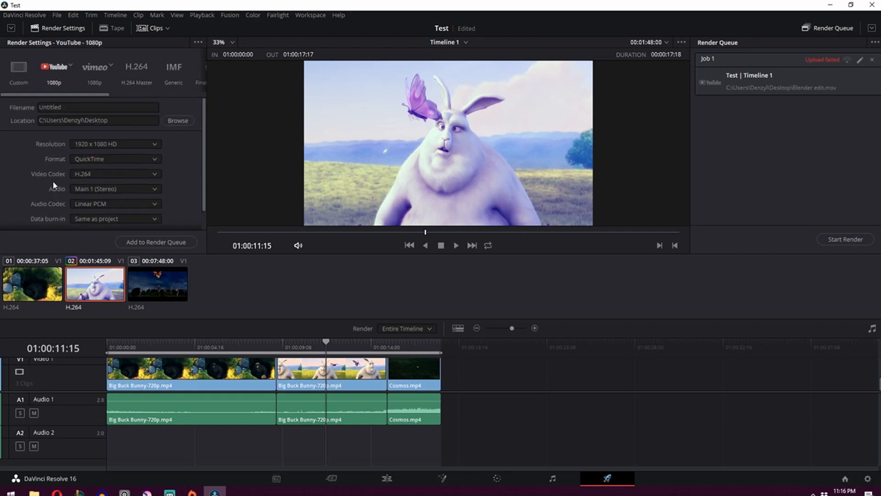
scroll(down, 3)
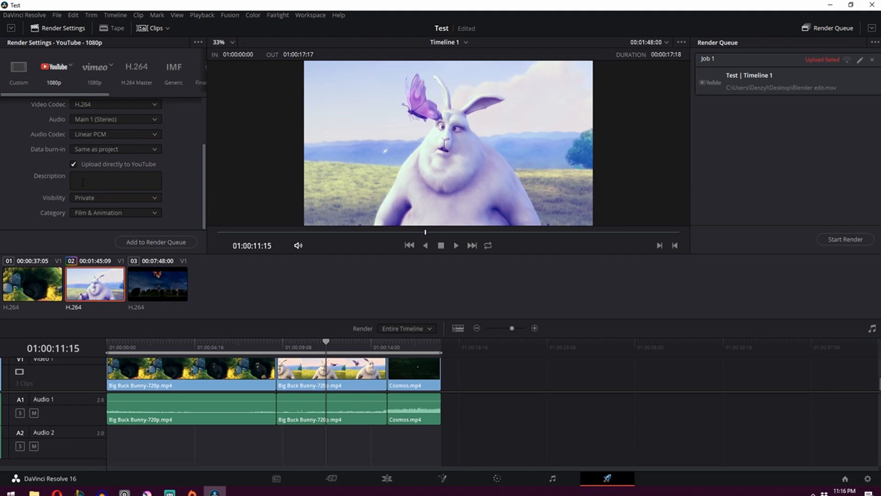
click(115, 197)
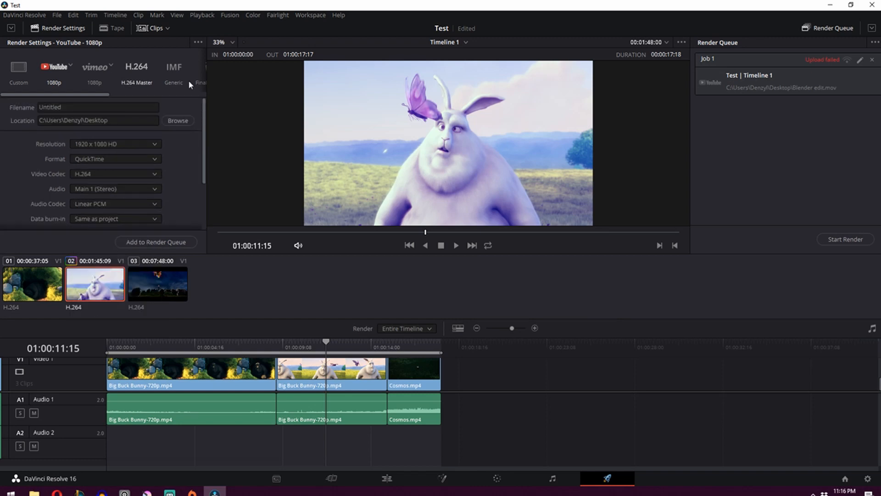
mouse_move(149, 104)
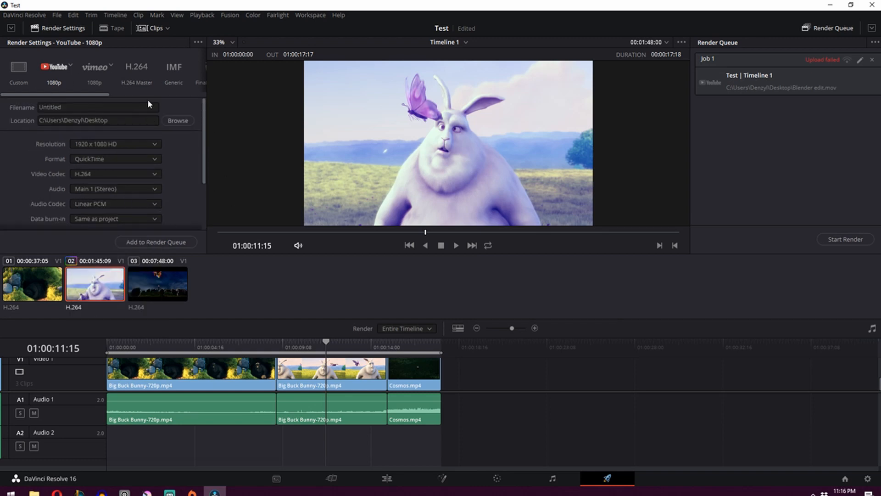
mouse_move(71, 16)
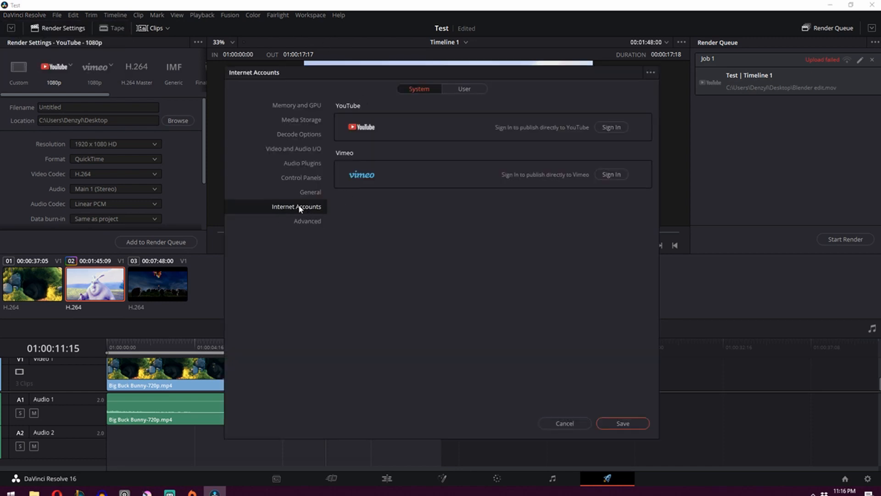
mouse_move(627, 133)
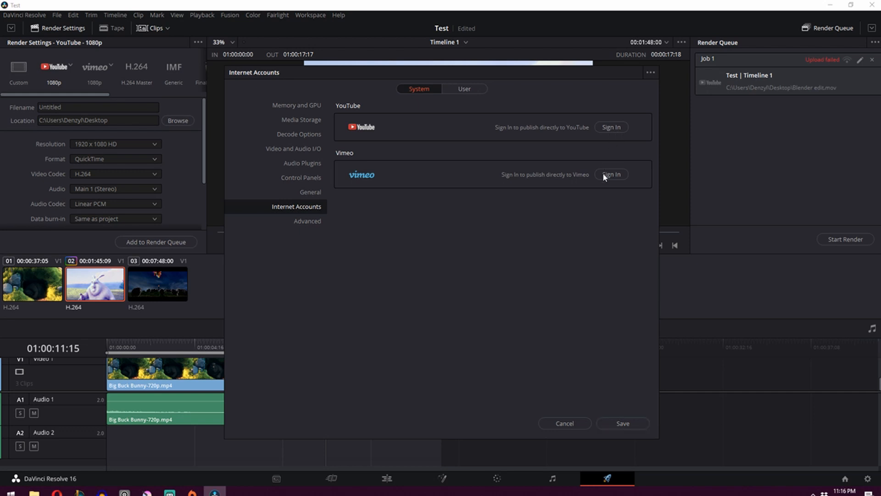
- Start signing in to an Internet Account for direct online publishing
click(611, 126)
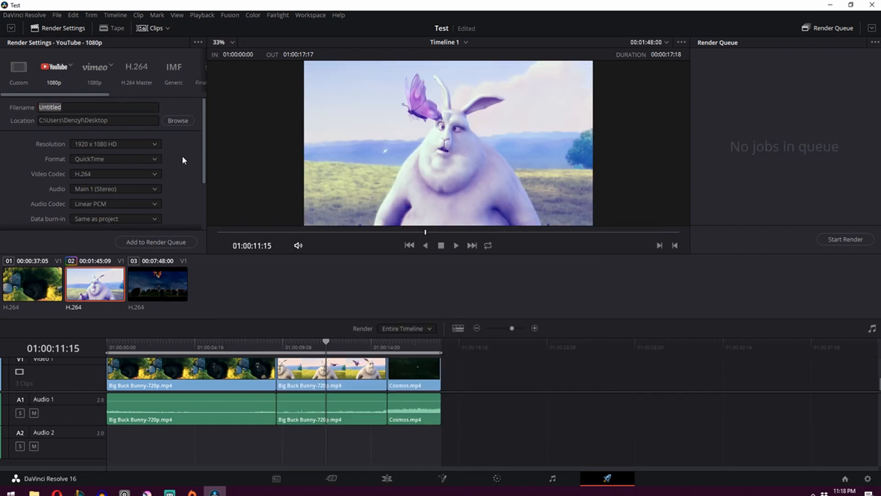
- Name the output 'Test TEst' and add Timeline 1 to the render queue as a YouTube 1080p job
click(98, 107)
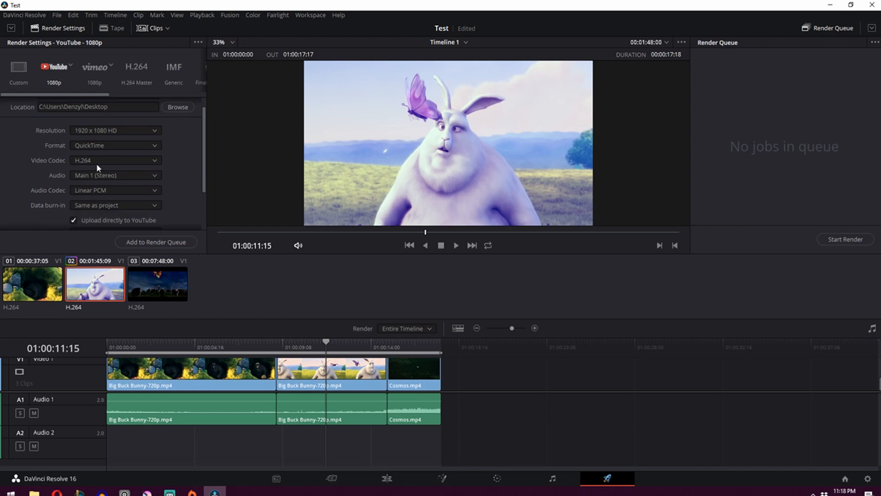
scroll(down, 3)
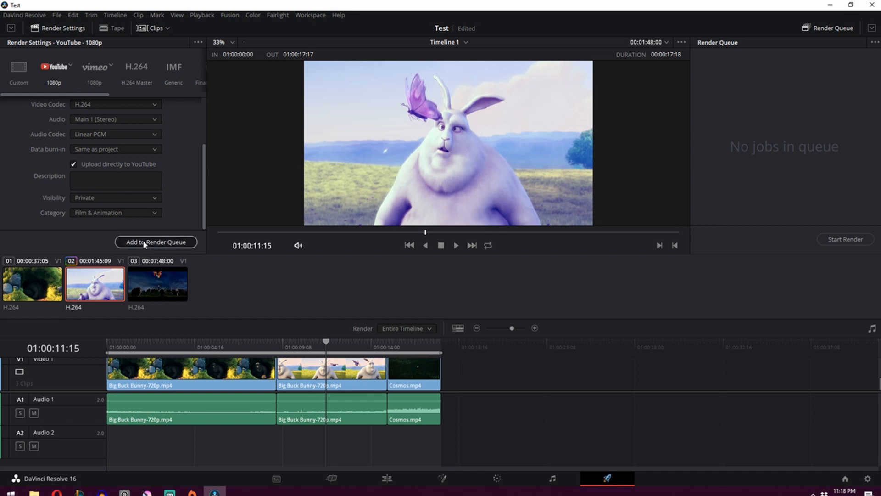
click(156, 242)
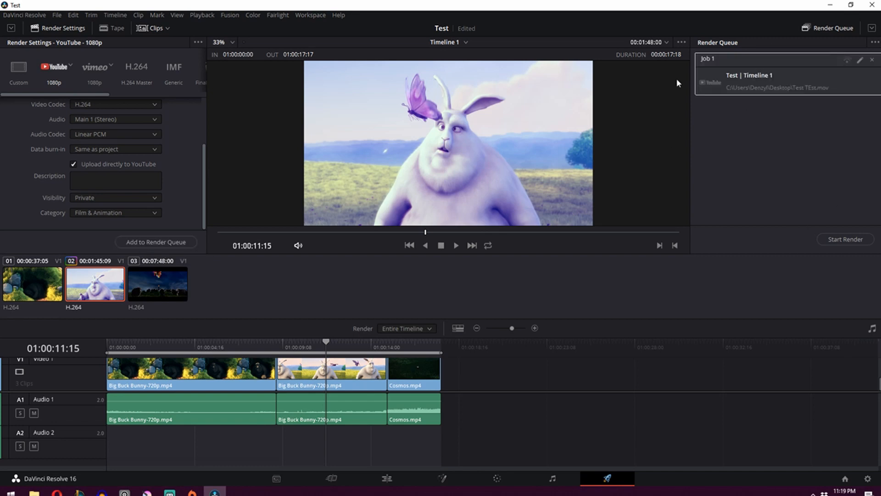
mouse_move(814, 153)
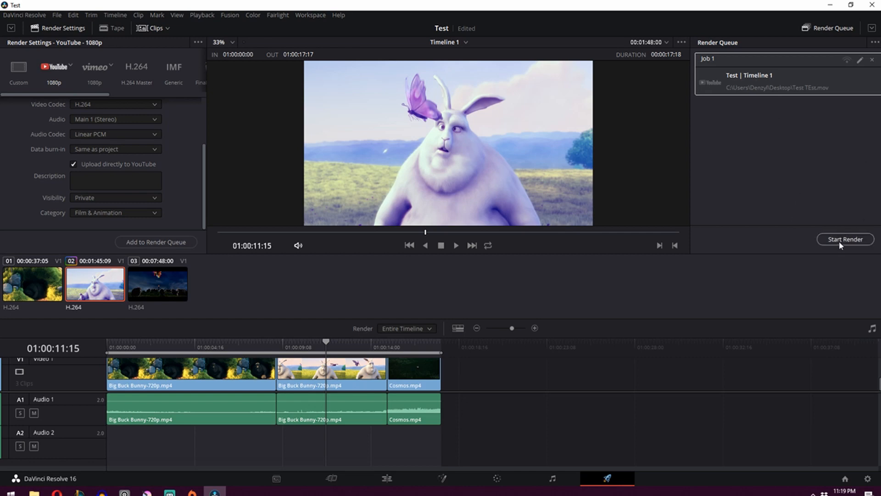
- Start rendering the queued Test | Timeline 1 job
click(844, 238)
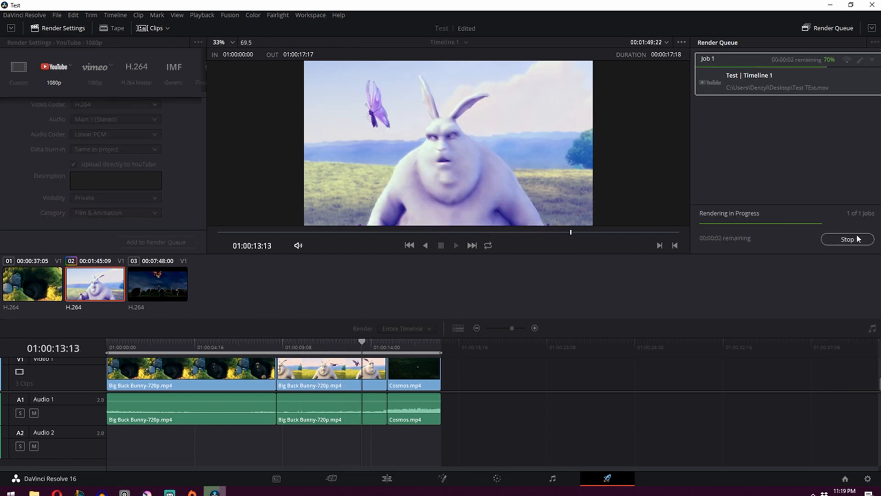